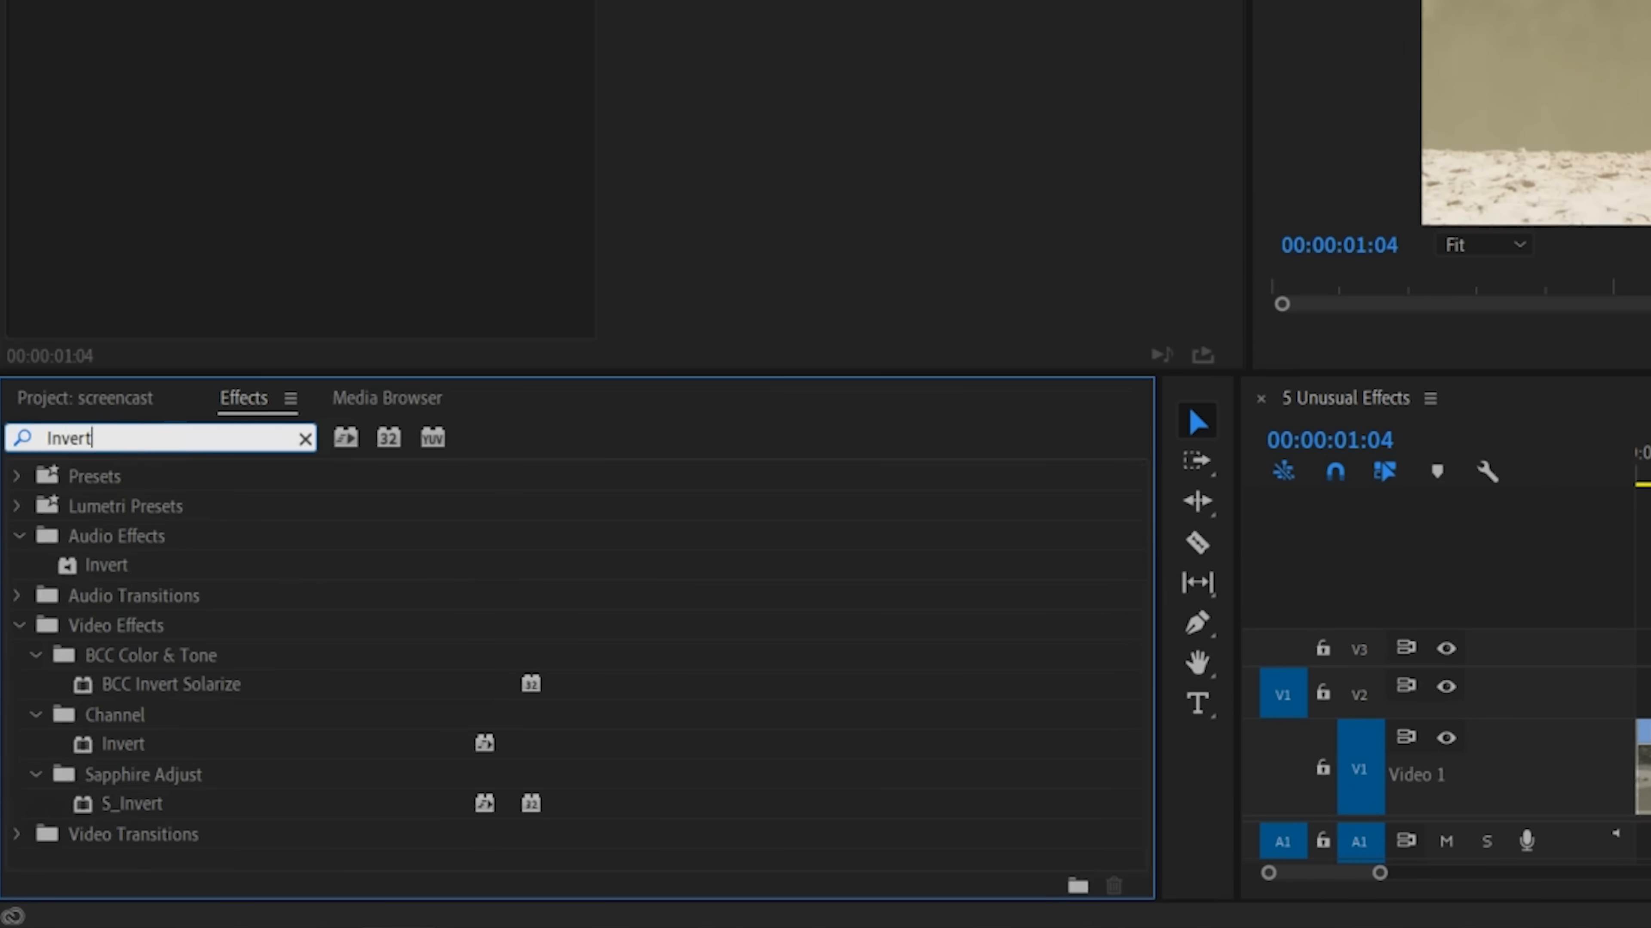
# Apply the Invert effect and set its Channel to Quadrature Chrominance after trying In Phase Chrominance.
pyautogui.click(127, 745)
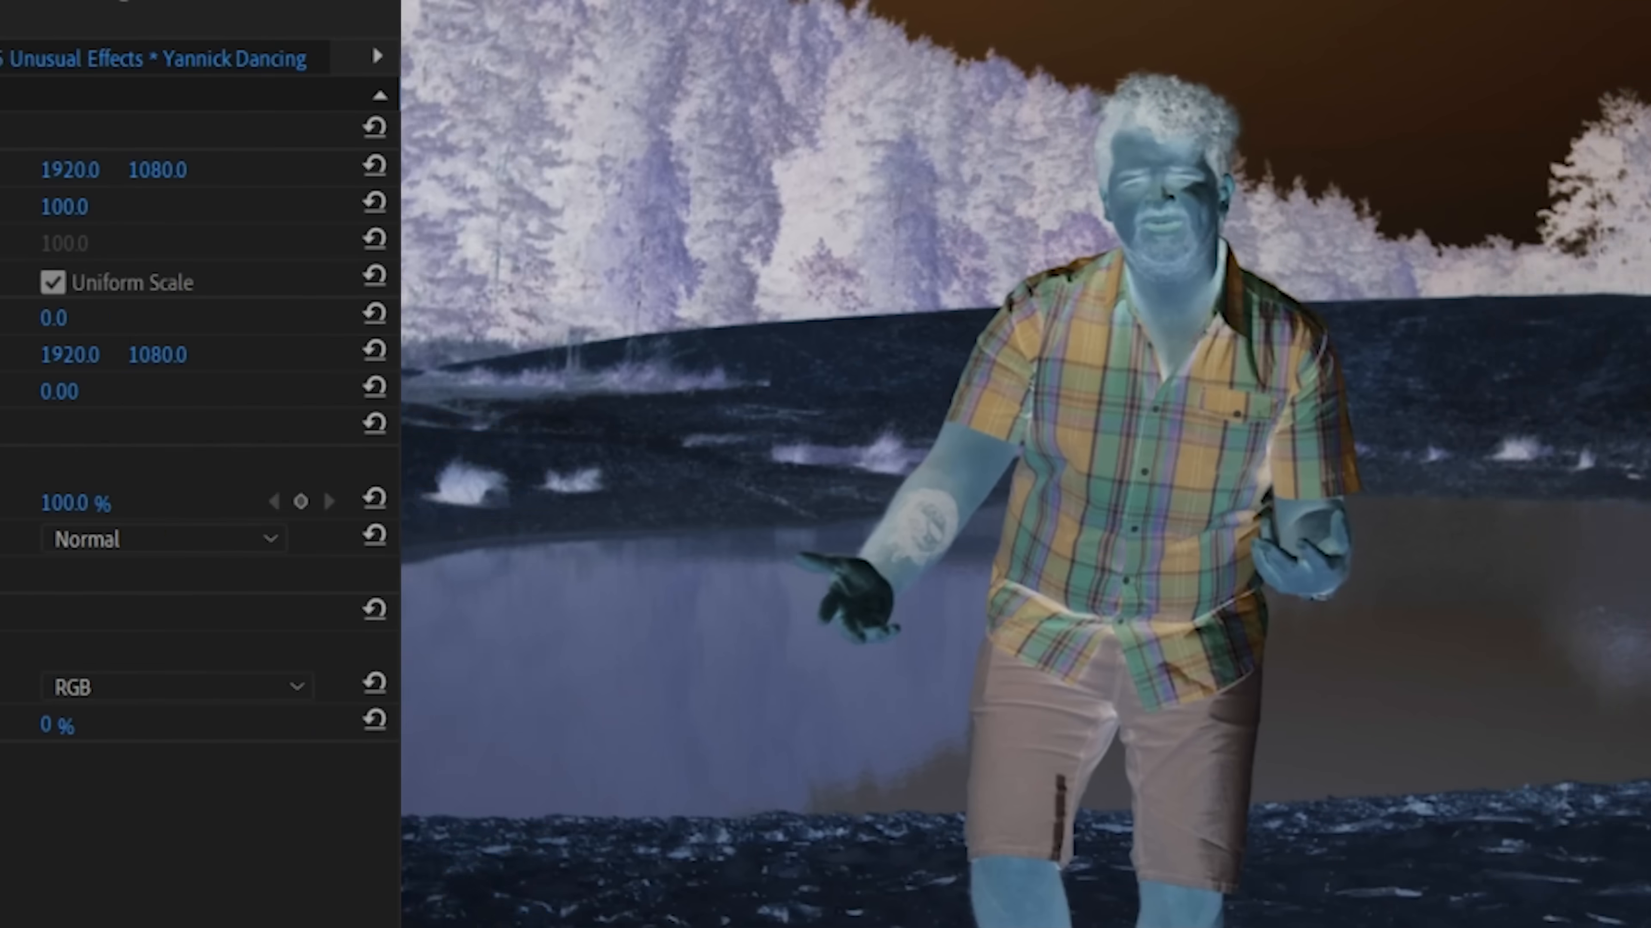
pyautogui.click(508, 687)
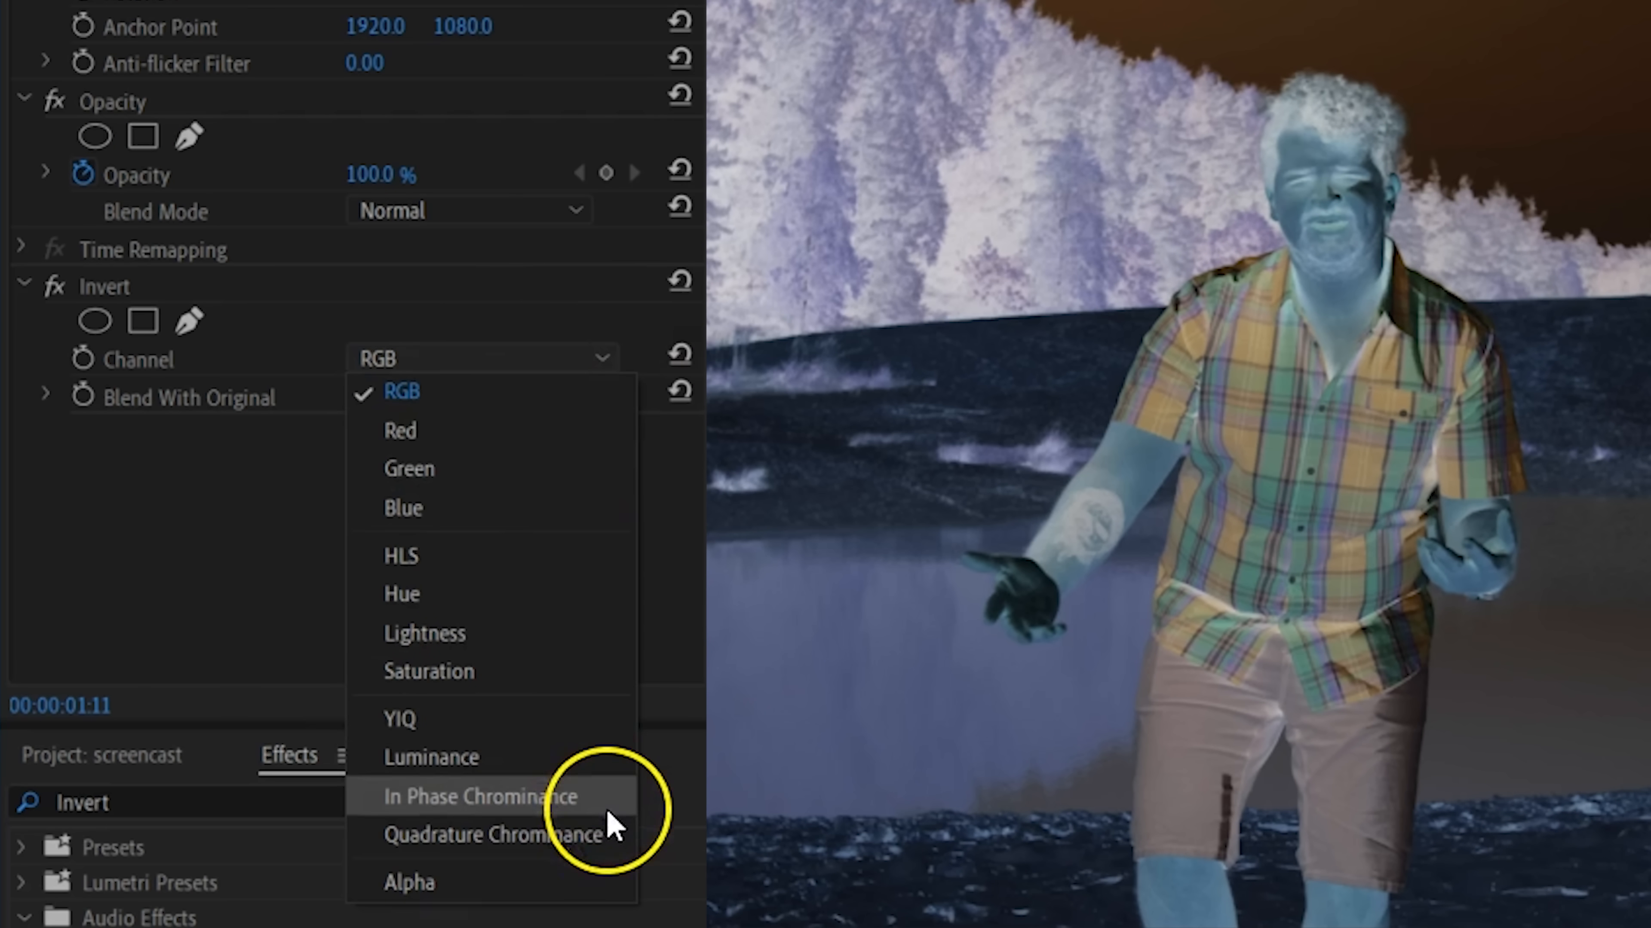
pyautogui.moveTo(623, 841)
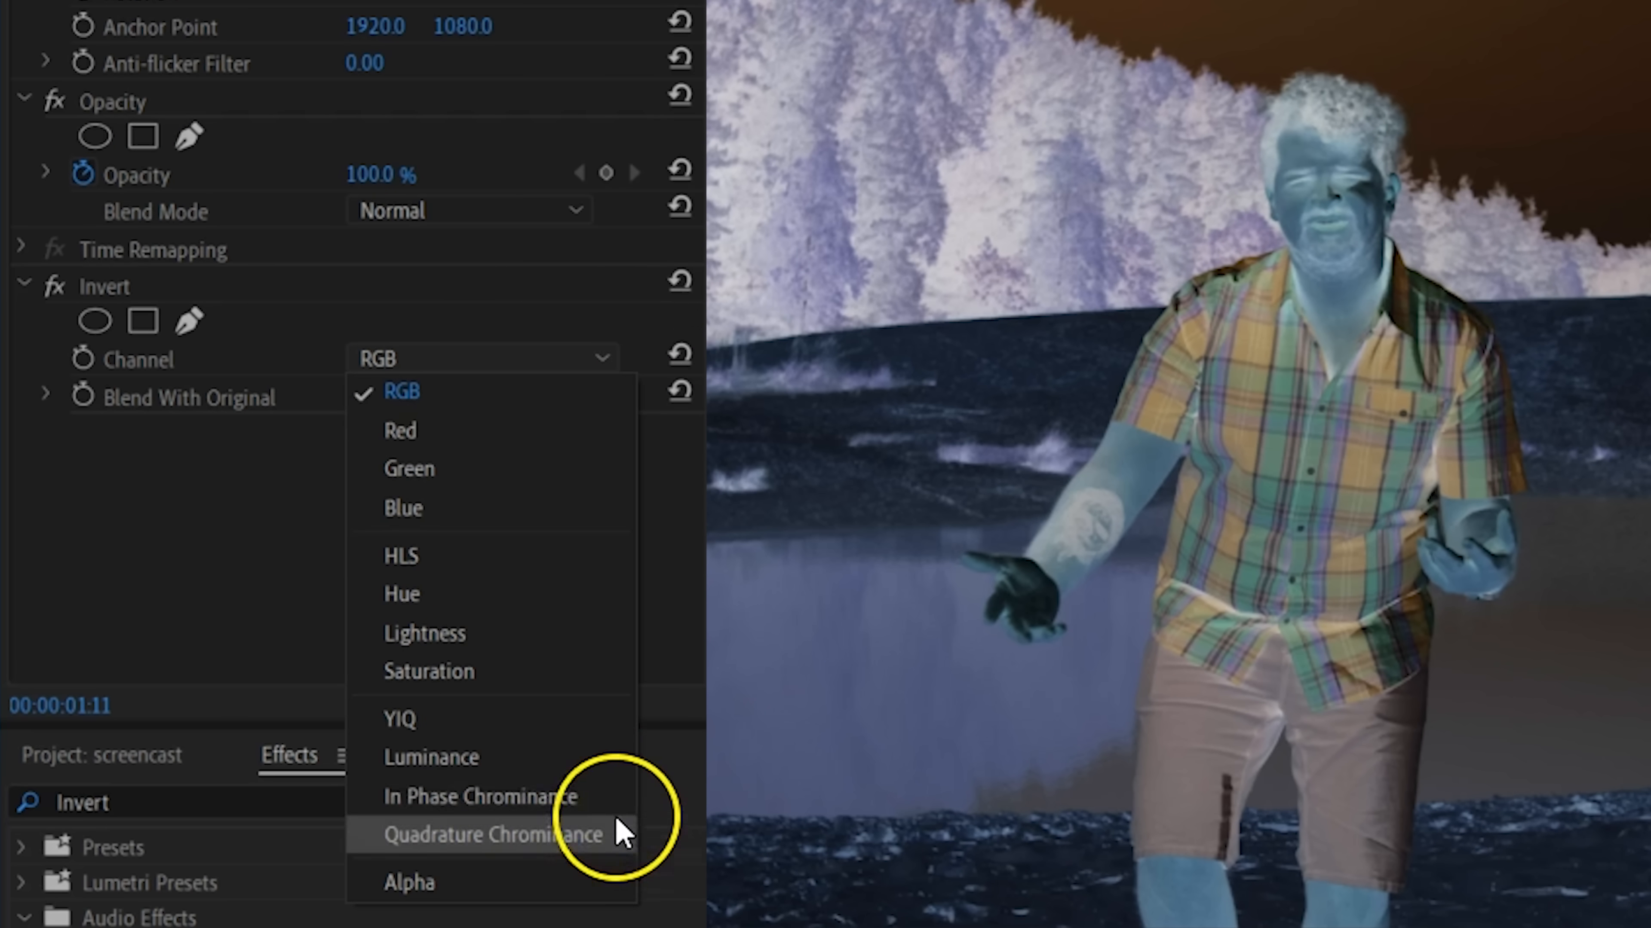
pyautogui.click(482, 796)
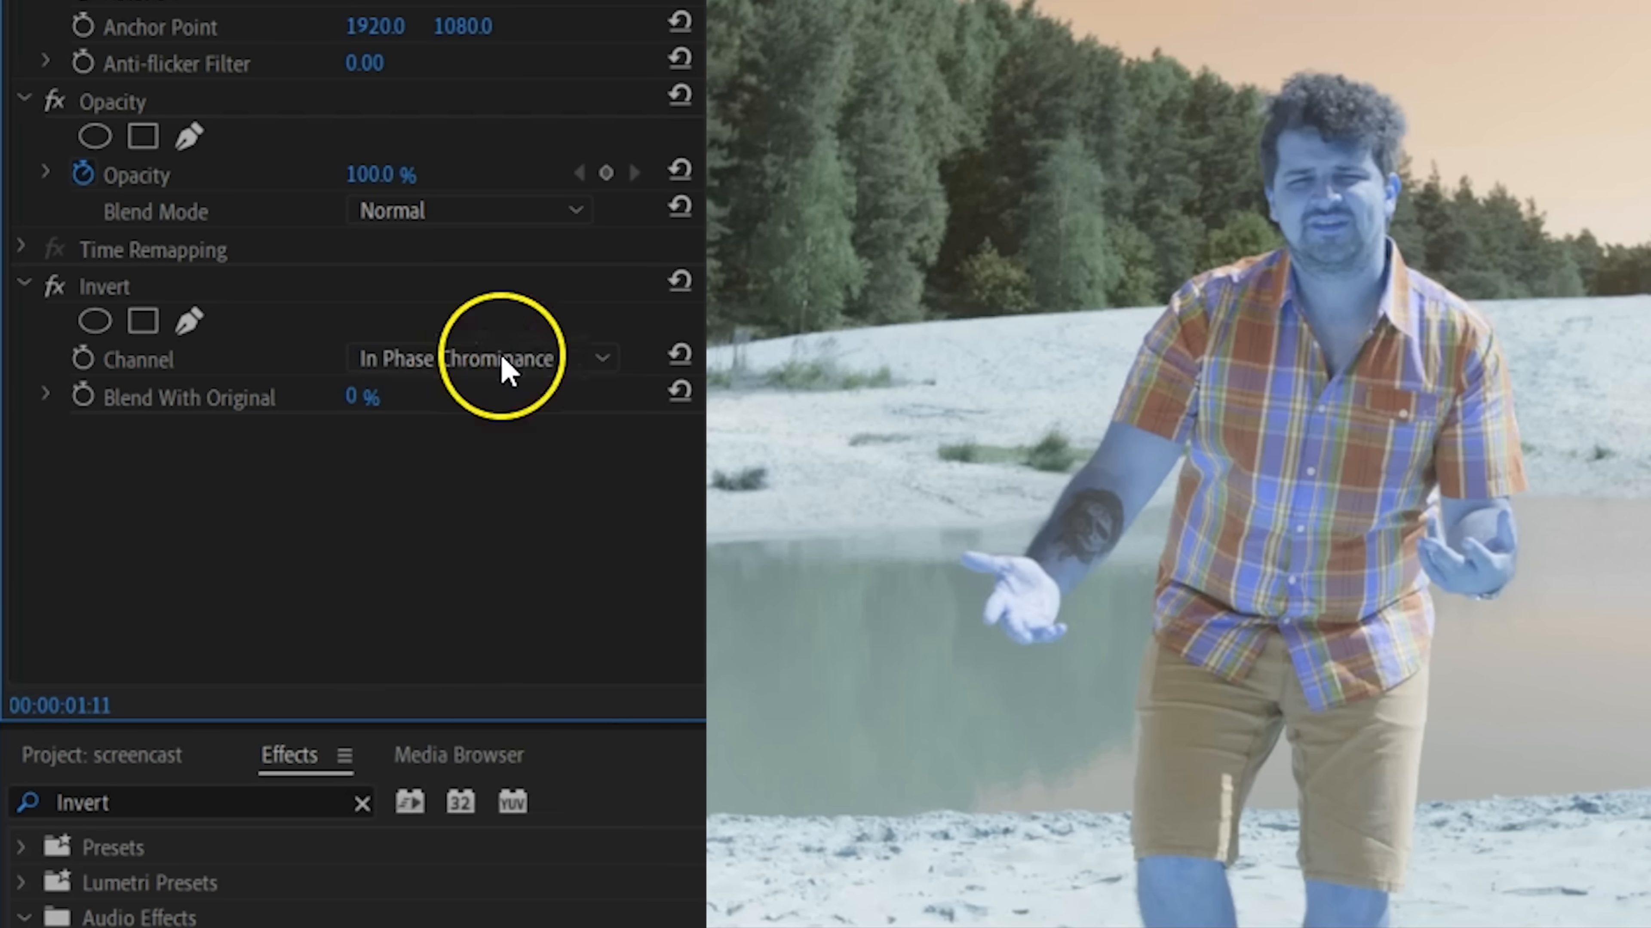
pyautogui.click(504, 359)
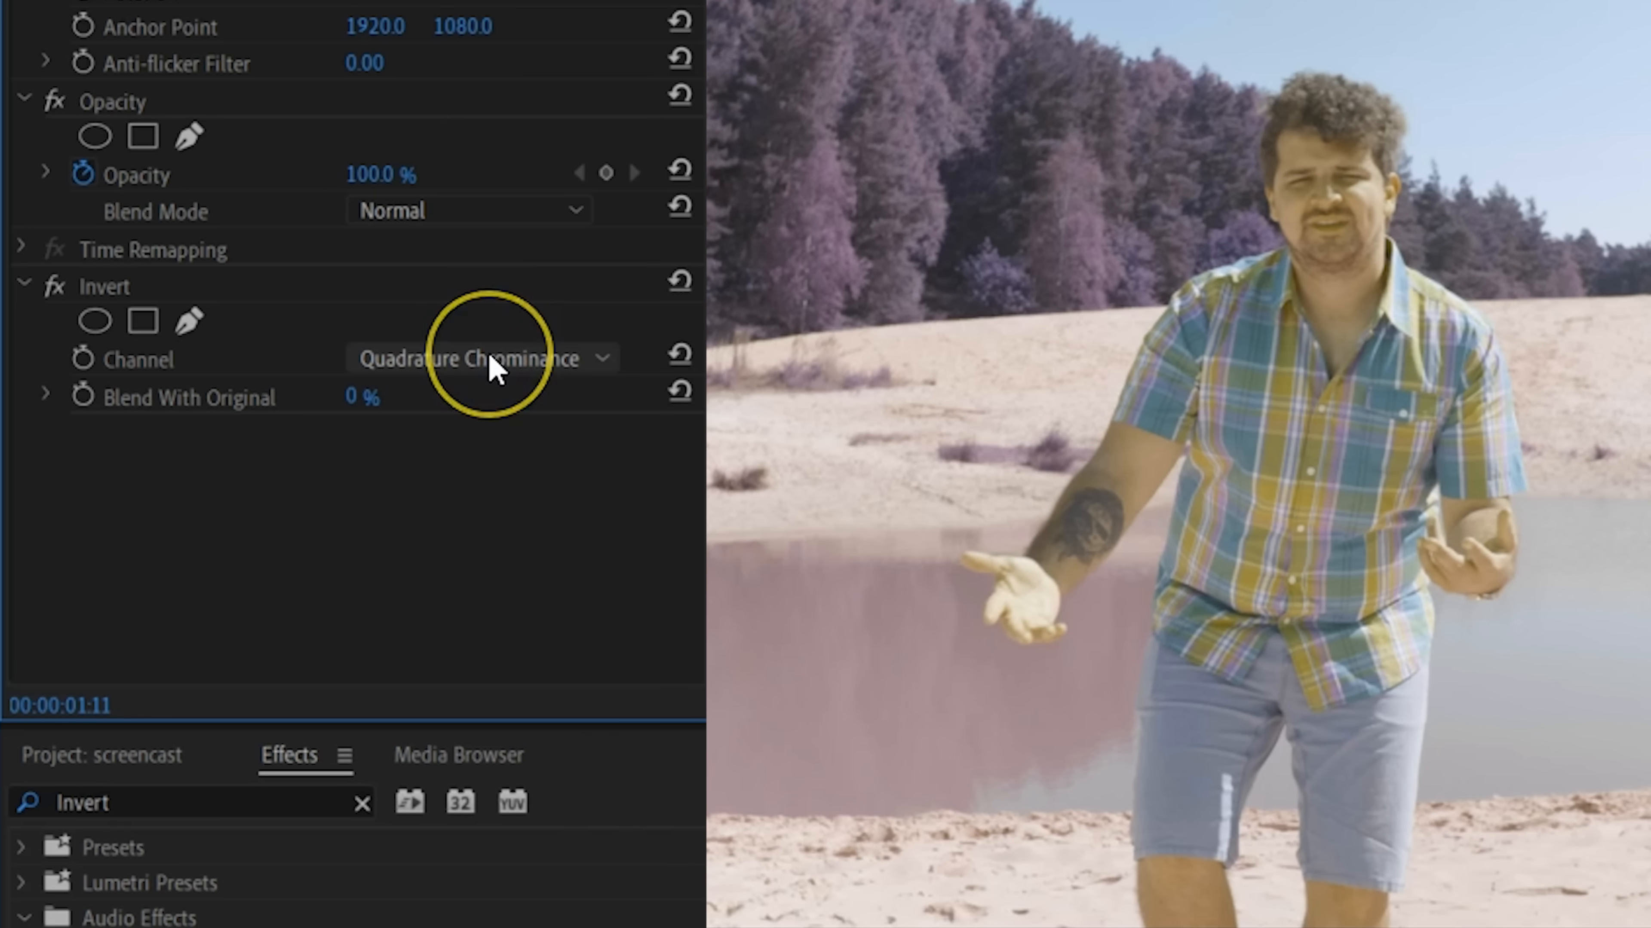
pyautogui.click(490, 359)
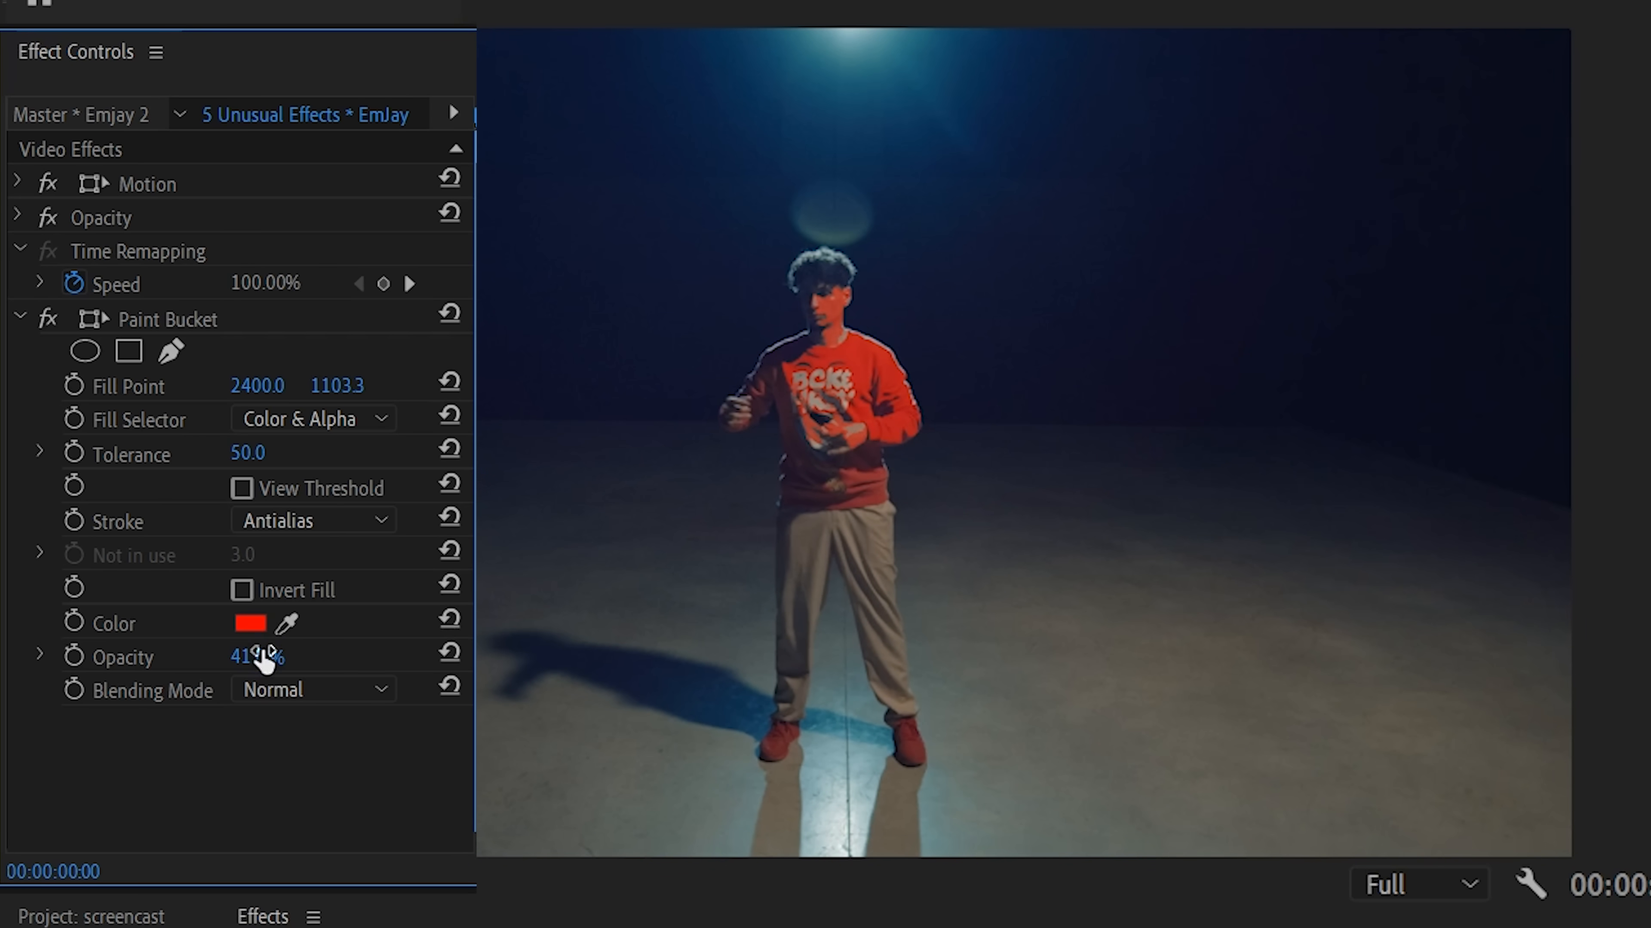
# Recolour the Paint Bucket to white, raise Tolerance to about 92.8 as a Stroke outline, and keyframe Tolerance.
pyautogui.click(251, 623)
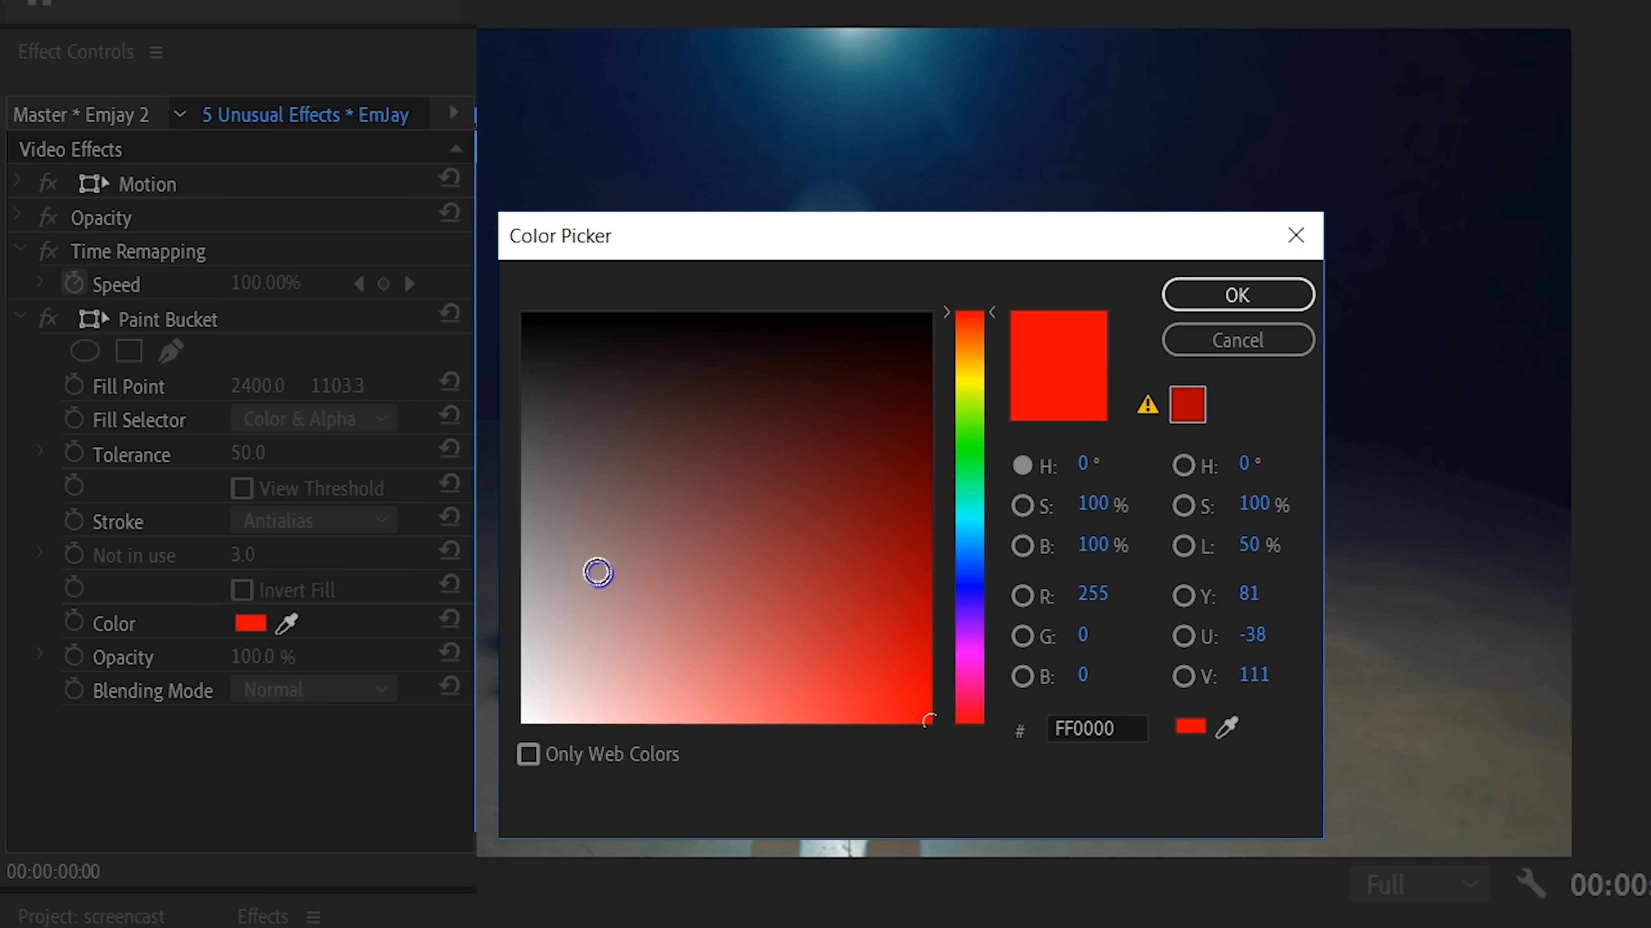
pyautogui.click(1238, 294)
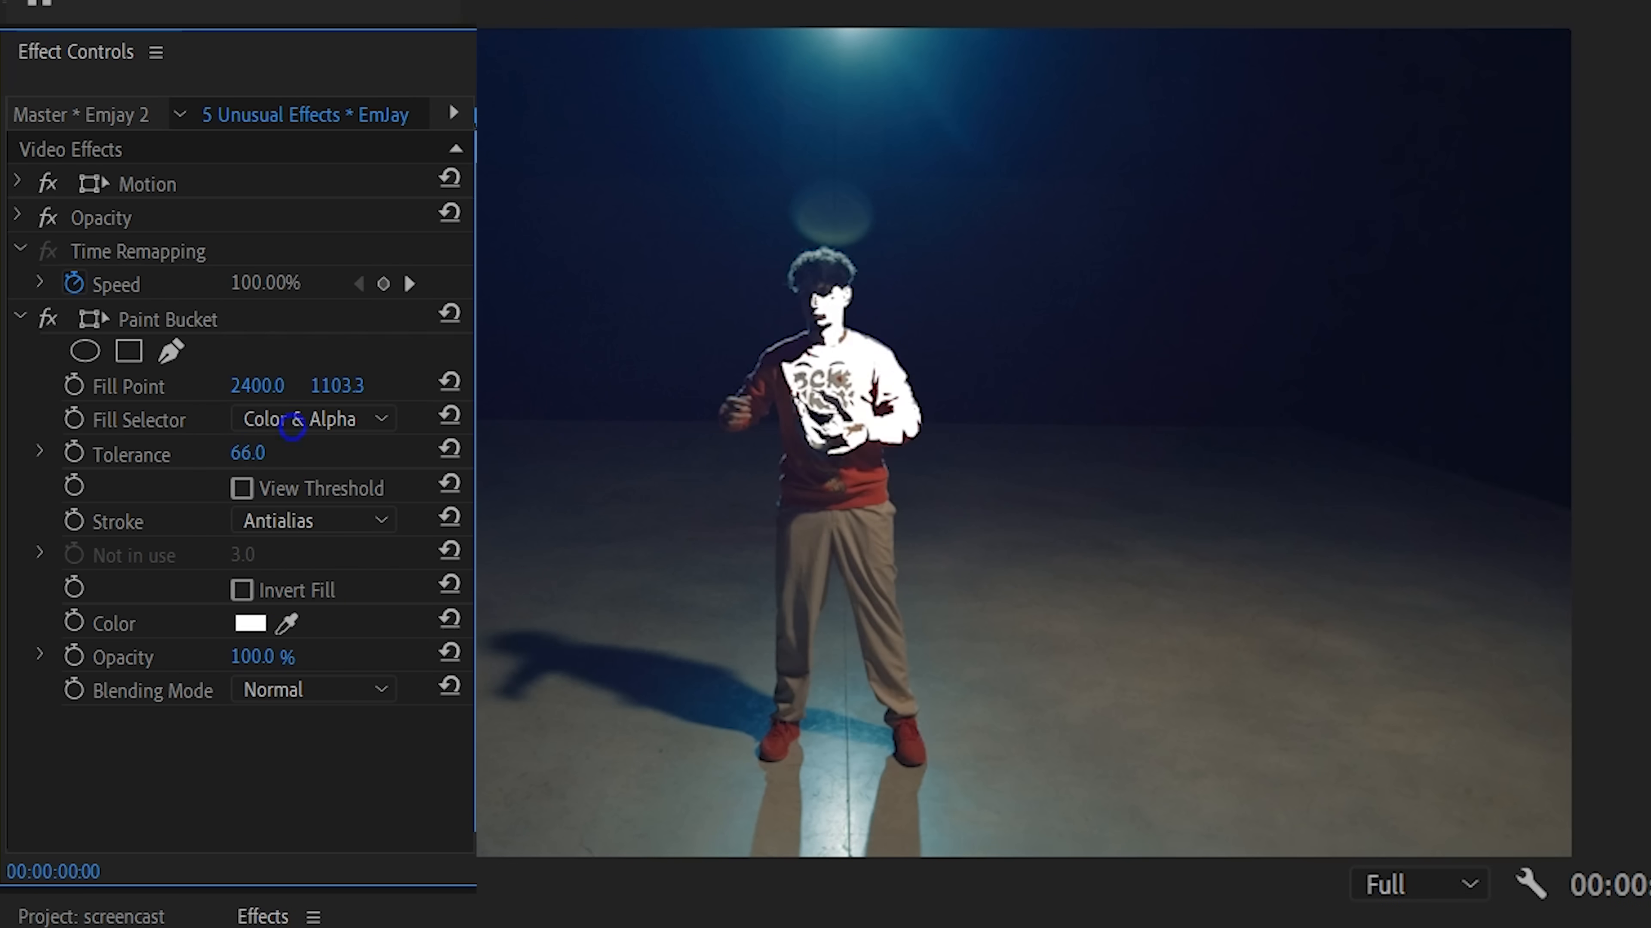
pyautogui.moveTo(248, 453); pyautogui.dragTo(295, 453)
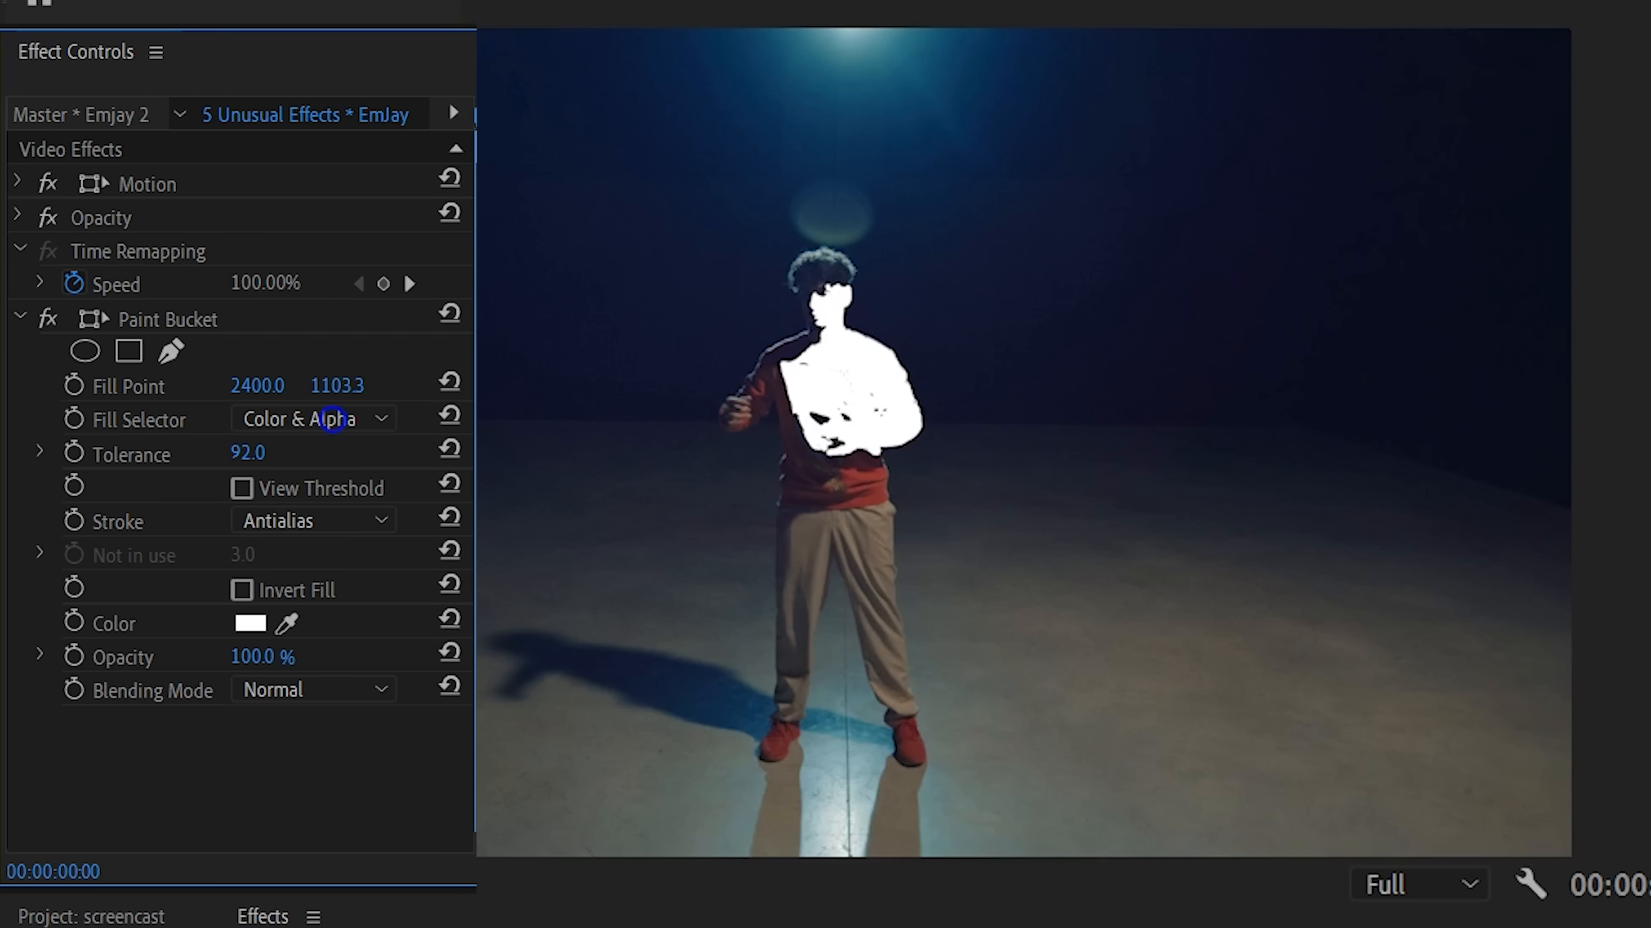
pyautogui.click(312, 519)
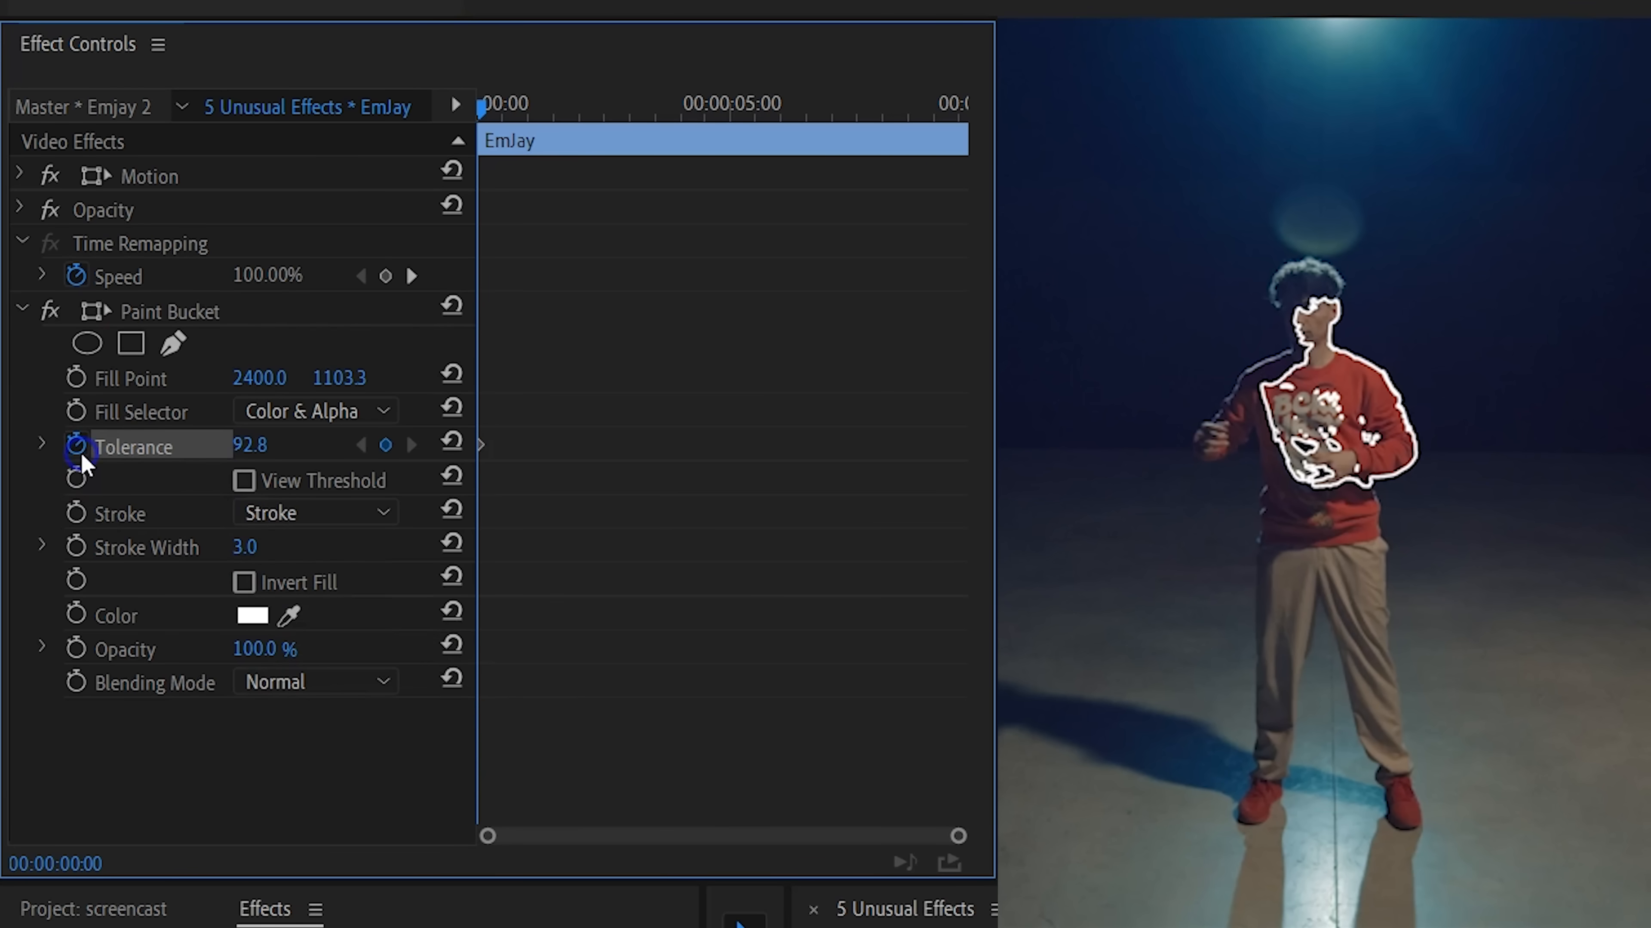
pyautogui.click(625, 104)
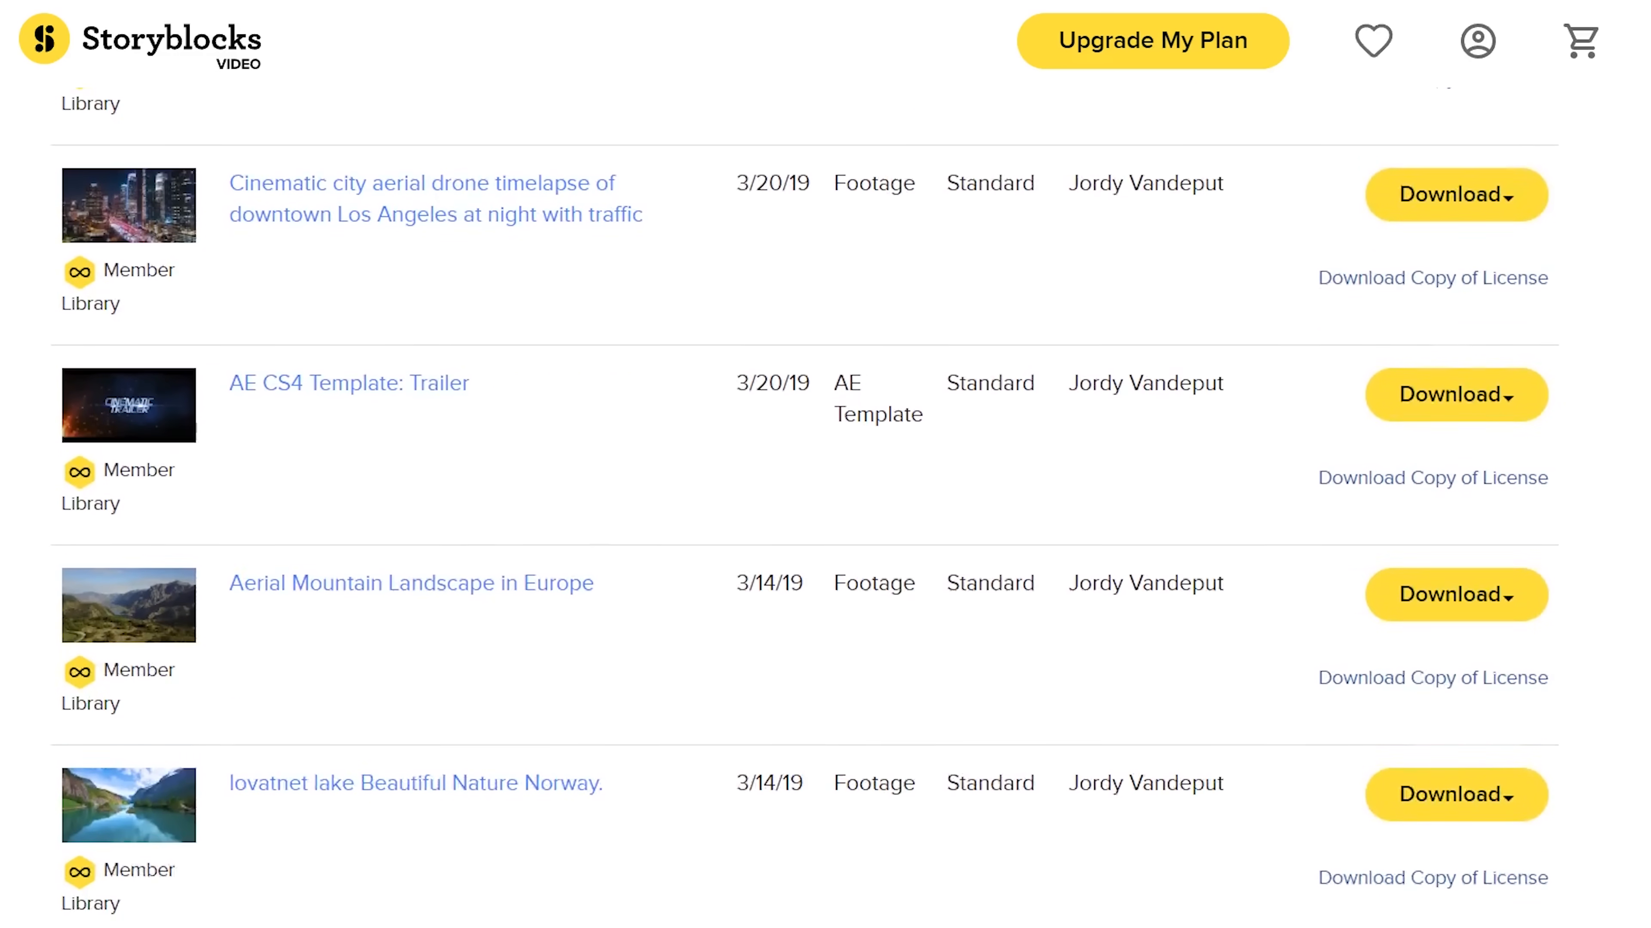
pyautogui.scroll(-3)
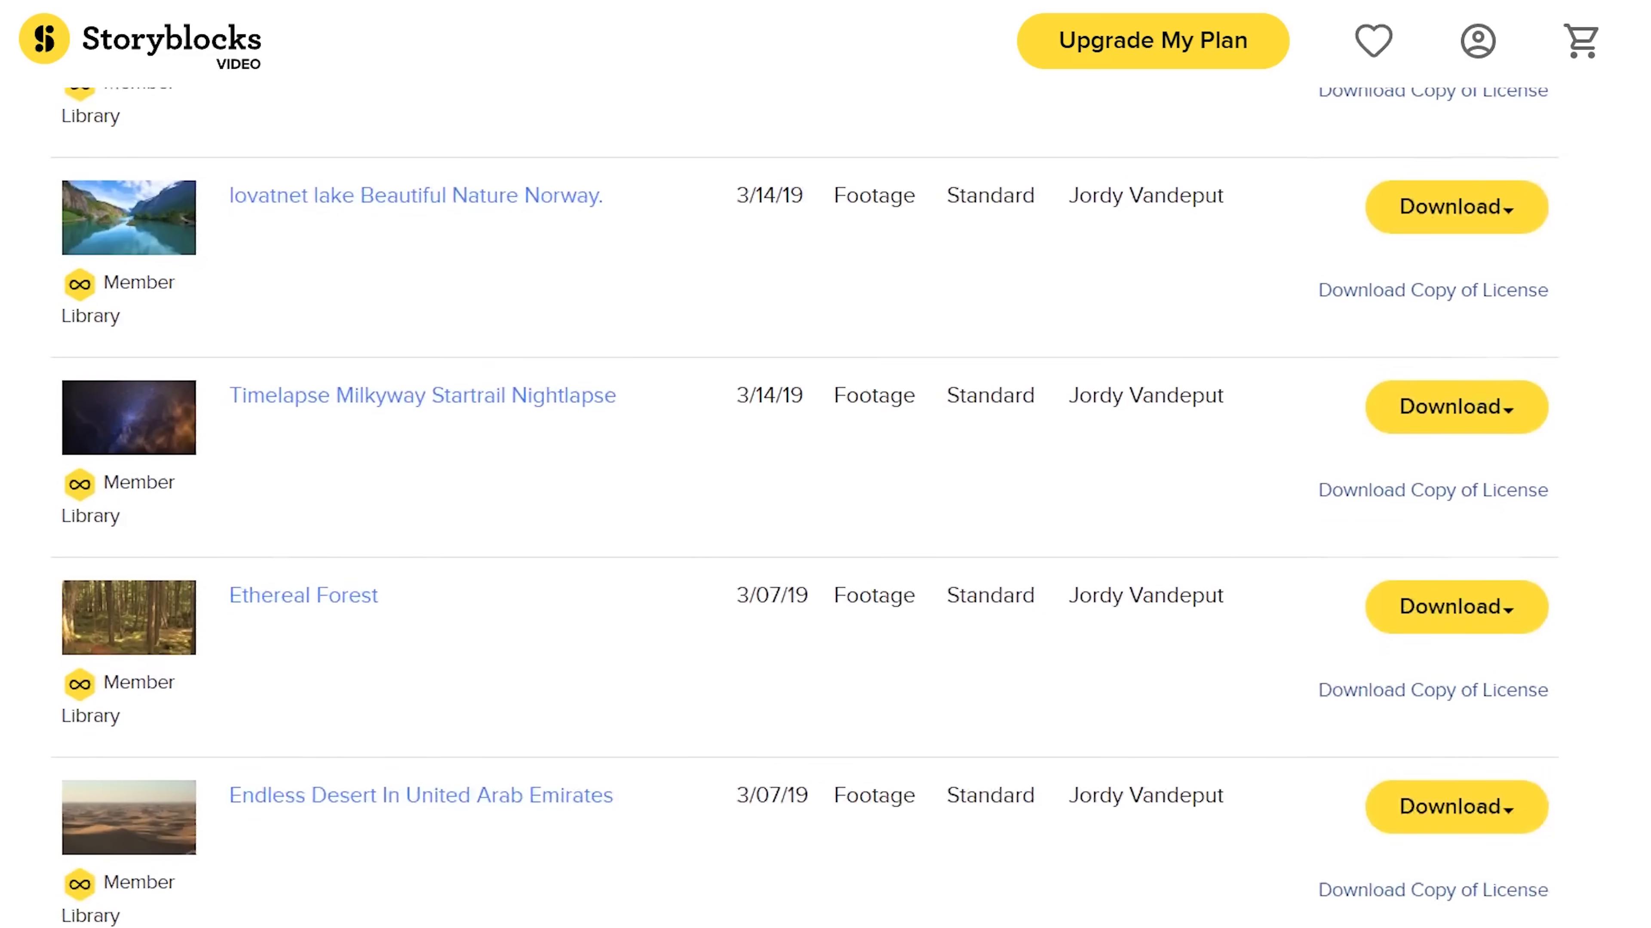
pyautogui.scroll(-3)
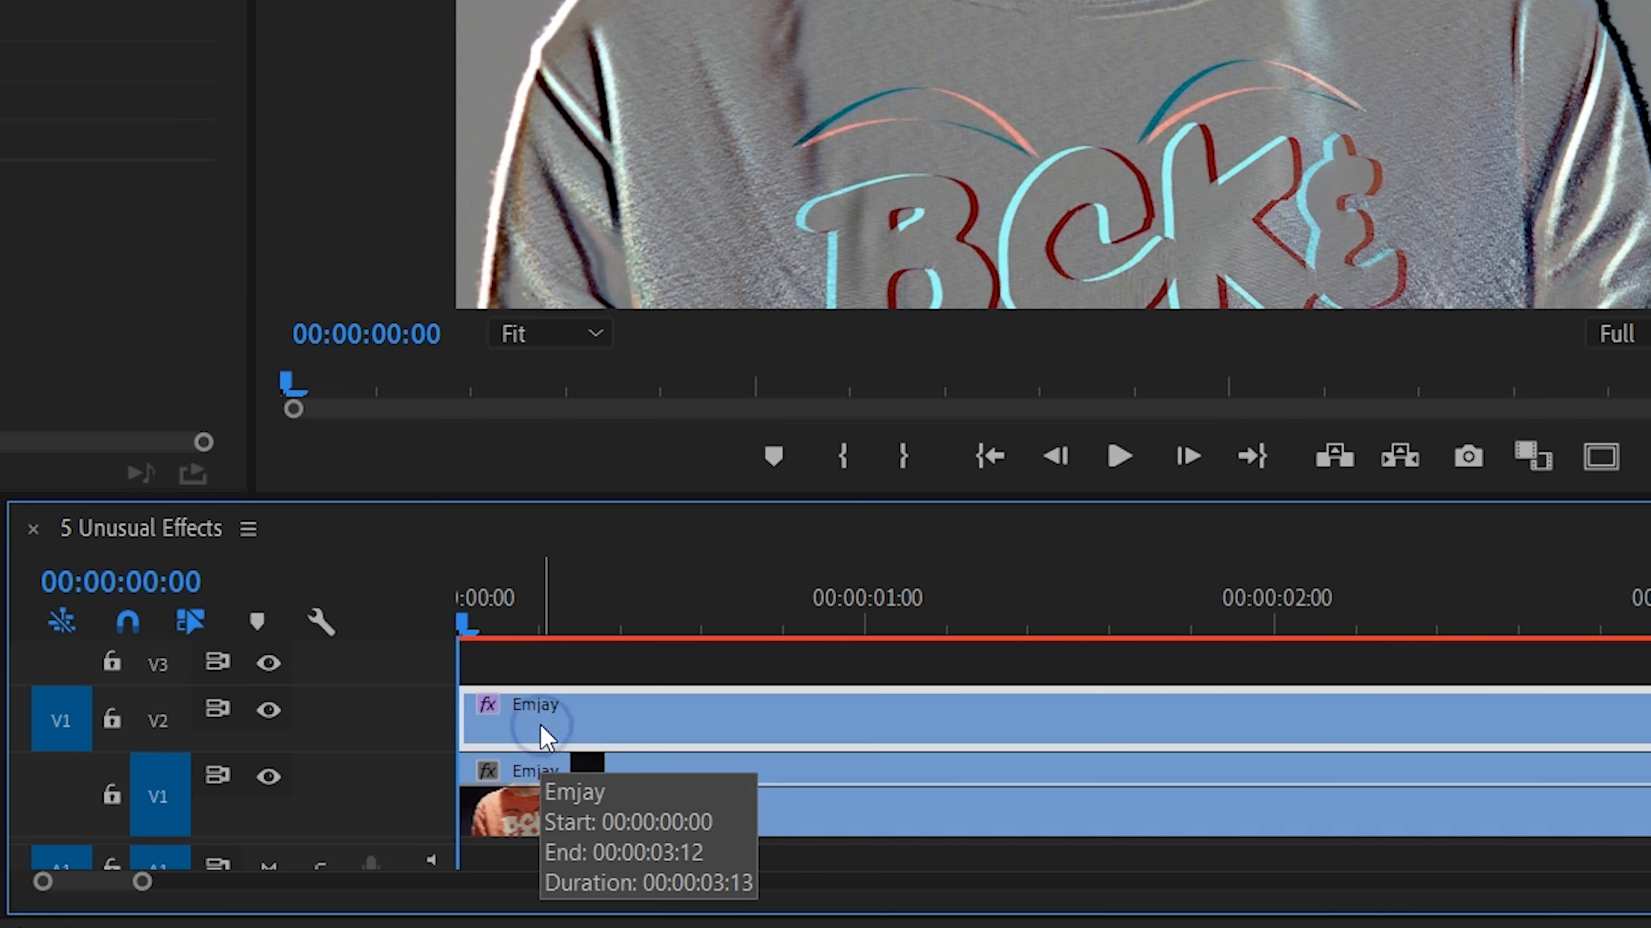
# Blend the embossed upper Emjay clip over the clip beneath in Color mode.
pyautogui.click(411, 379)
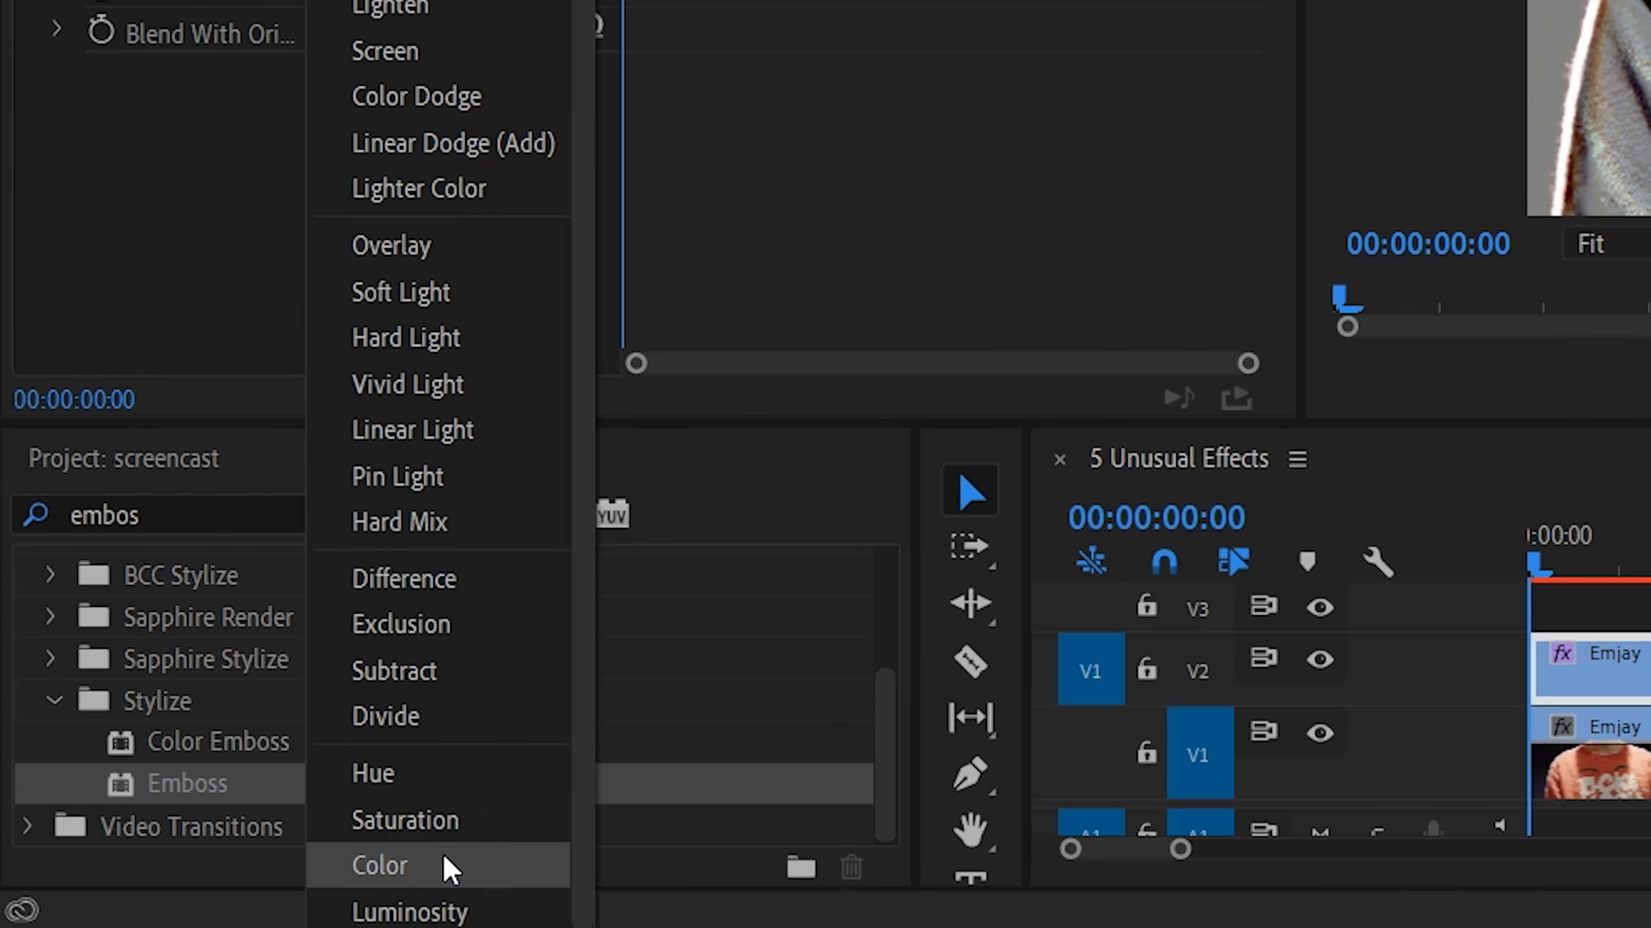
pyautogui.click(380, 866)
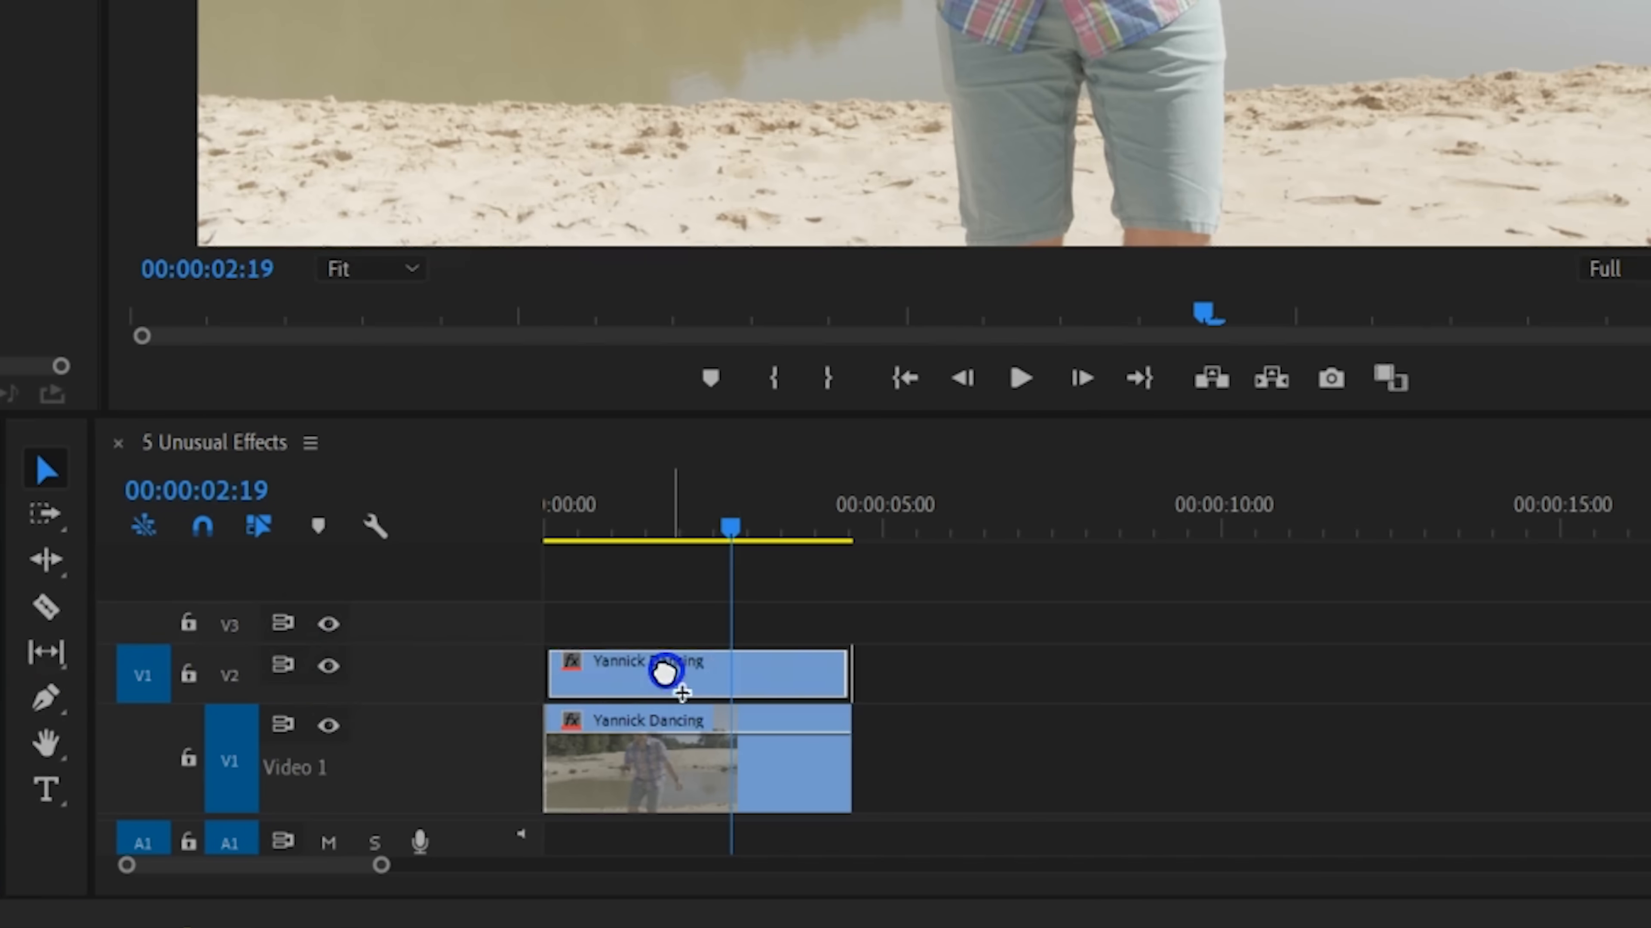
# Switch the upper Yannick clip's opacity blend mode from Multiply to Color Burn.
pyautogui.click(473, 425)
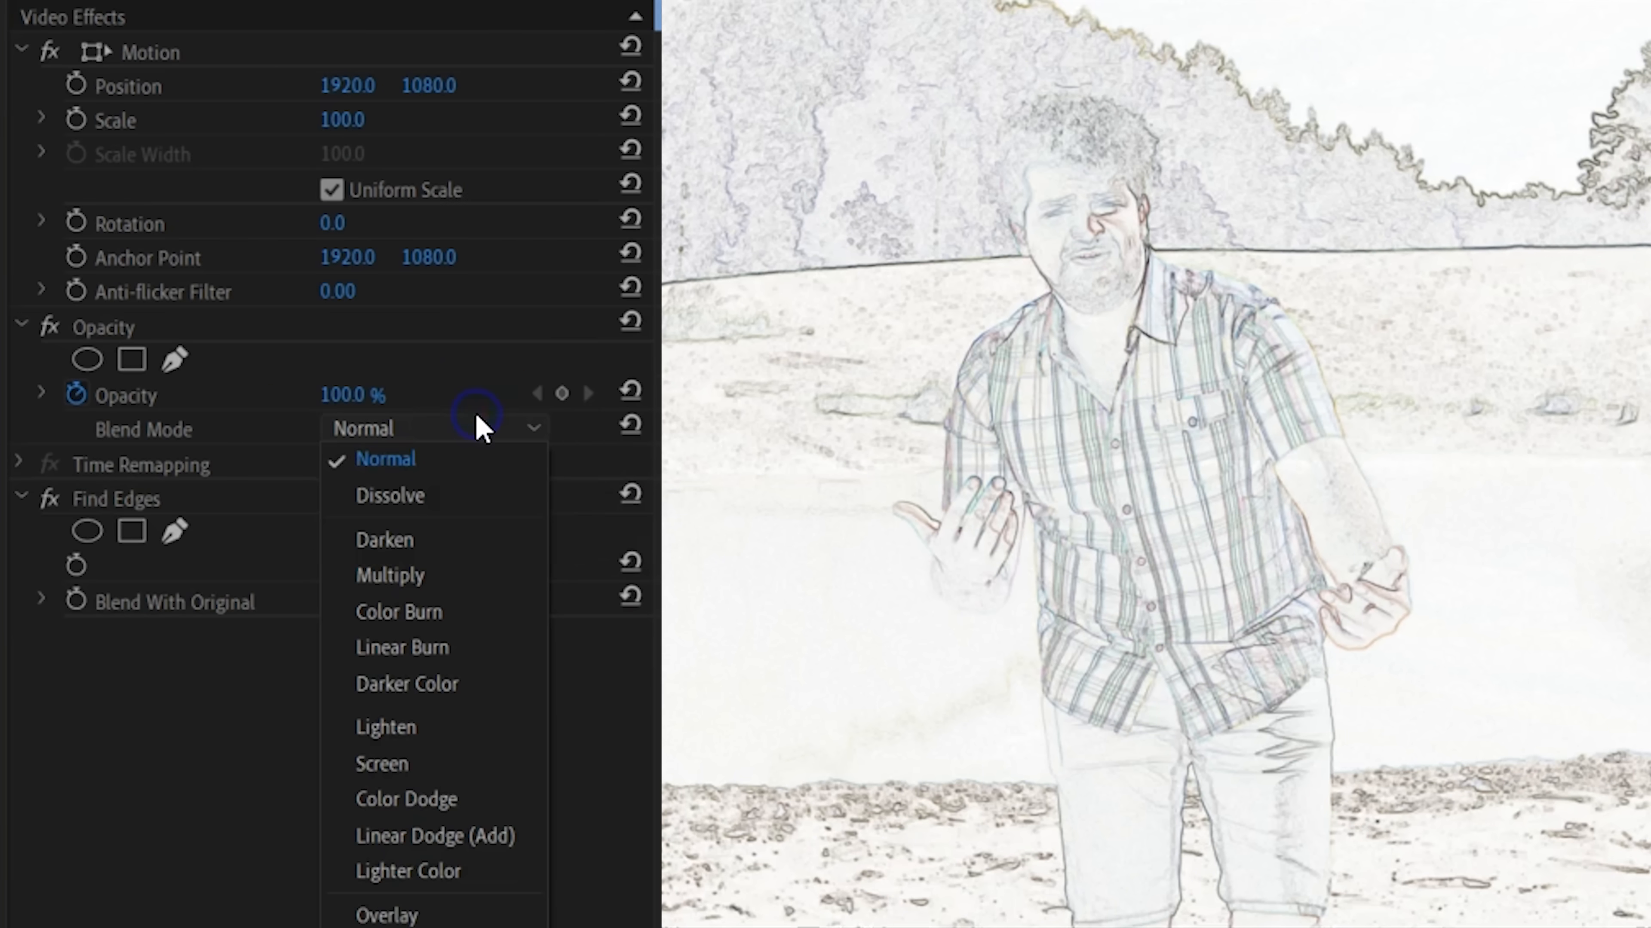
pyautogui.click(389, 576)
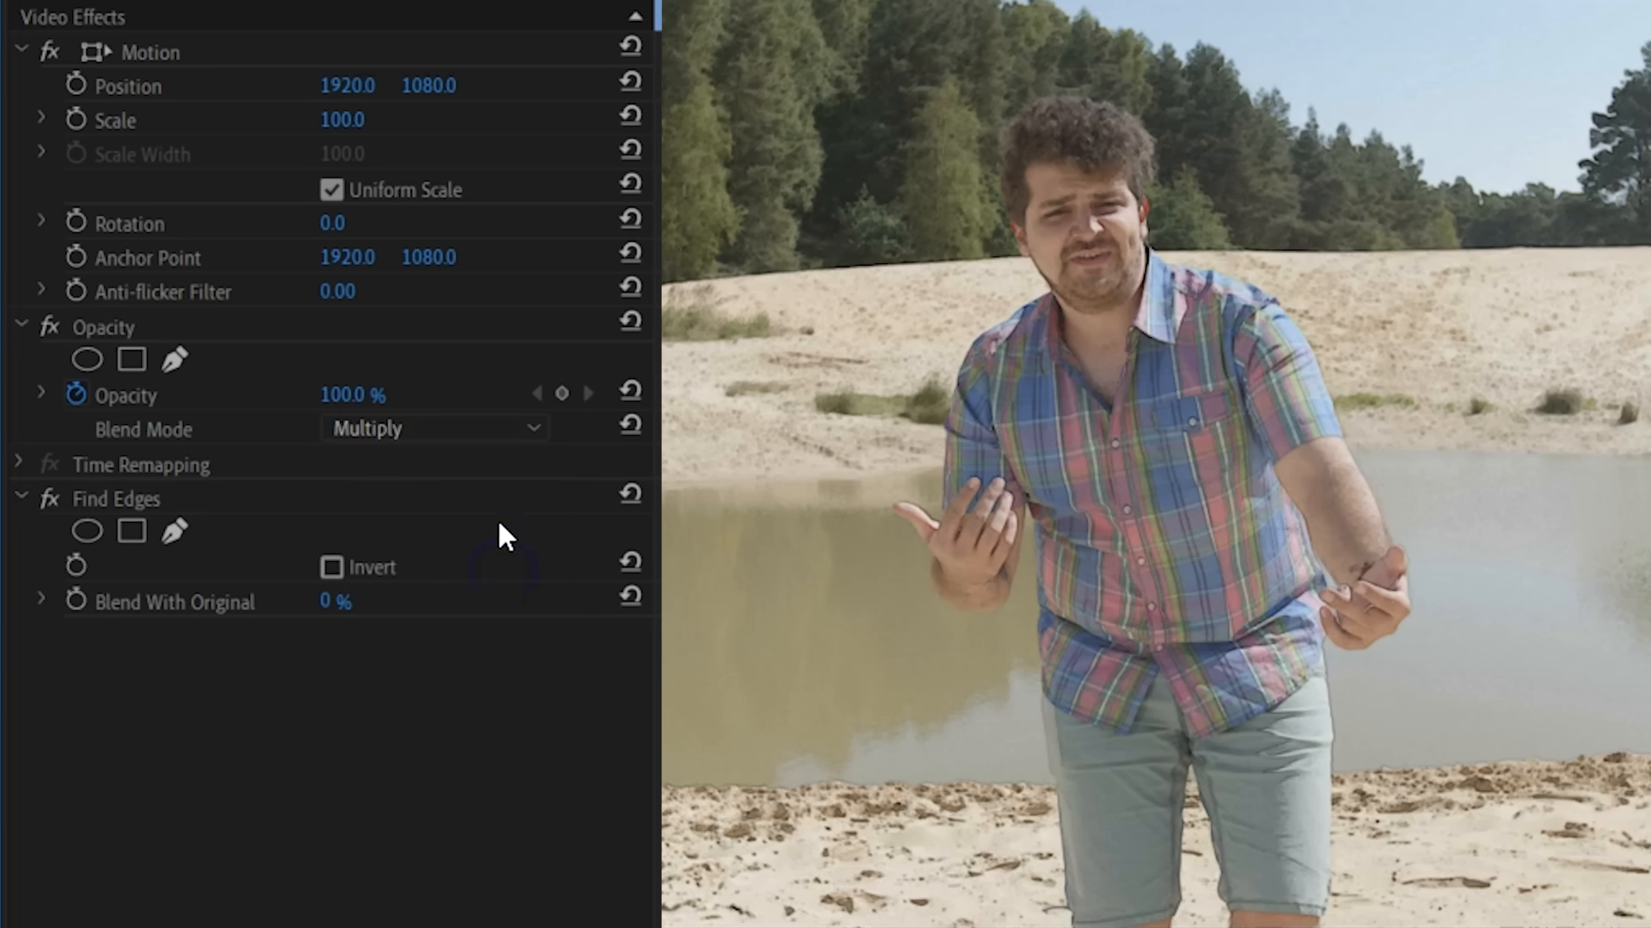
pyautogui.click(434, 428)
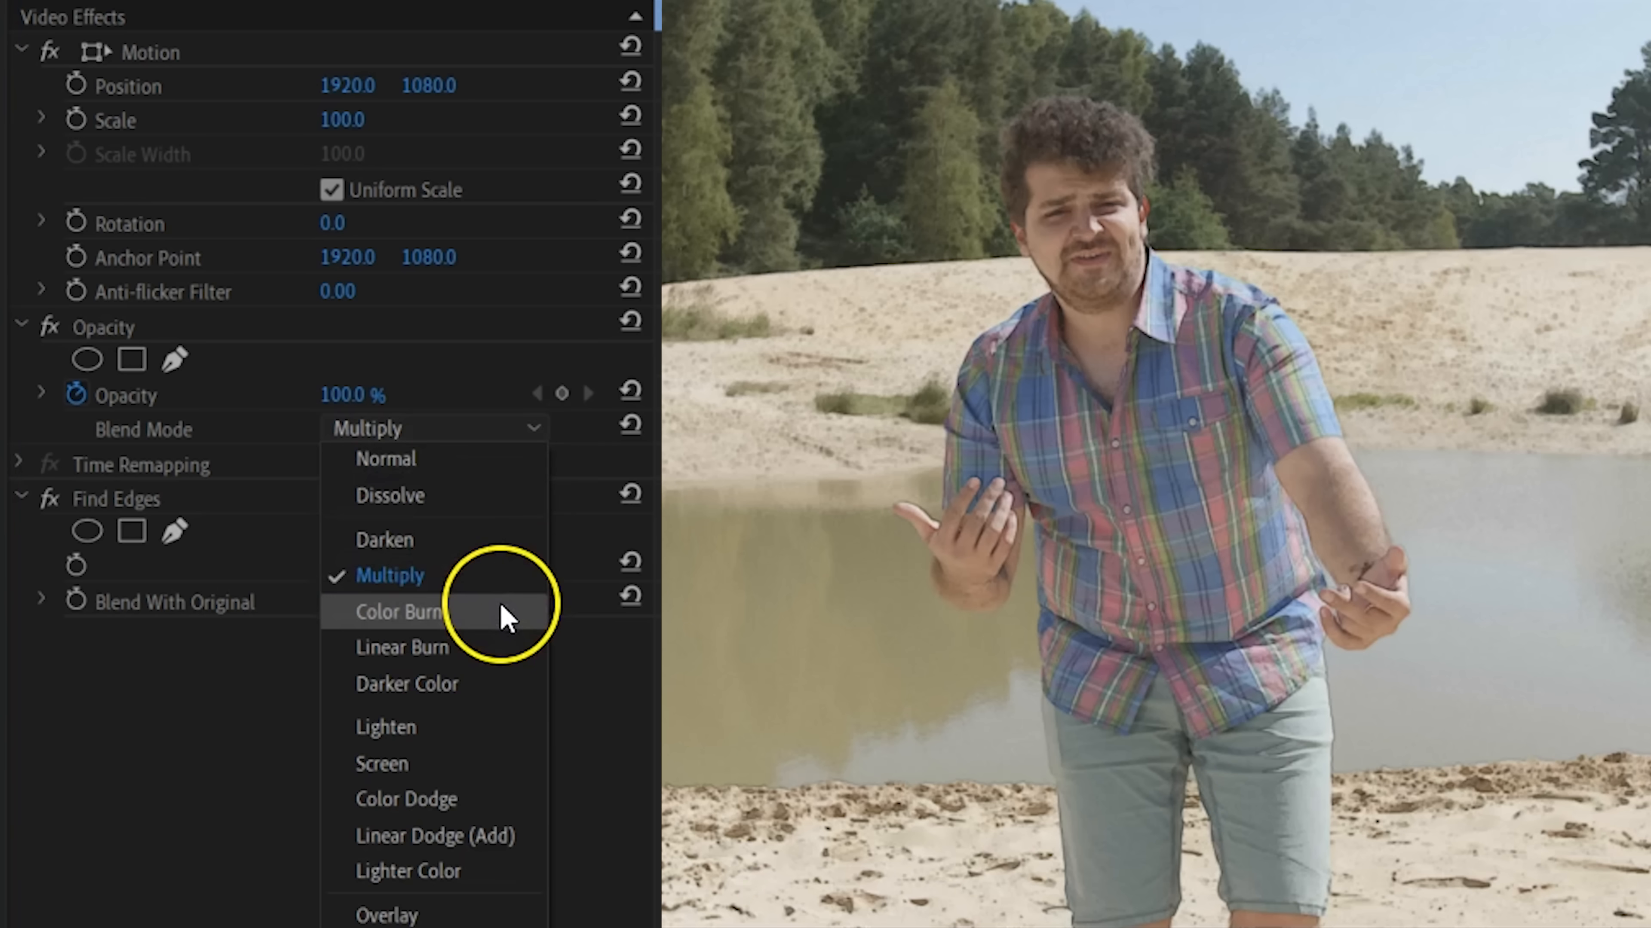
pyautogui.click(398, 612)
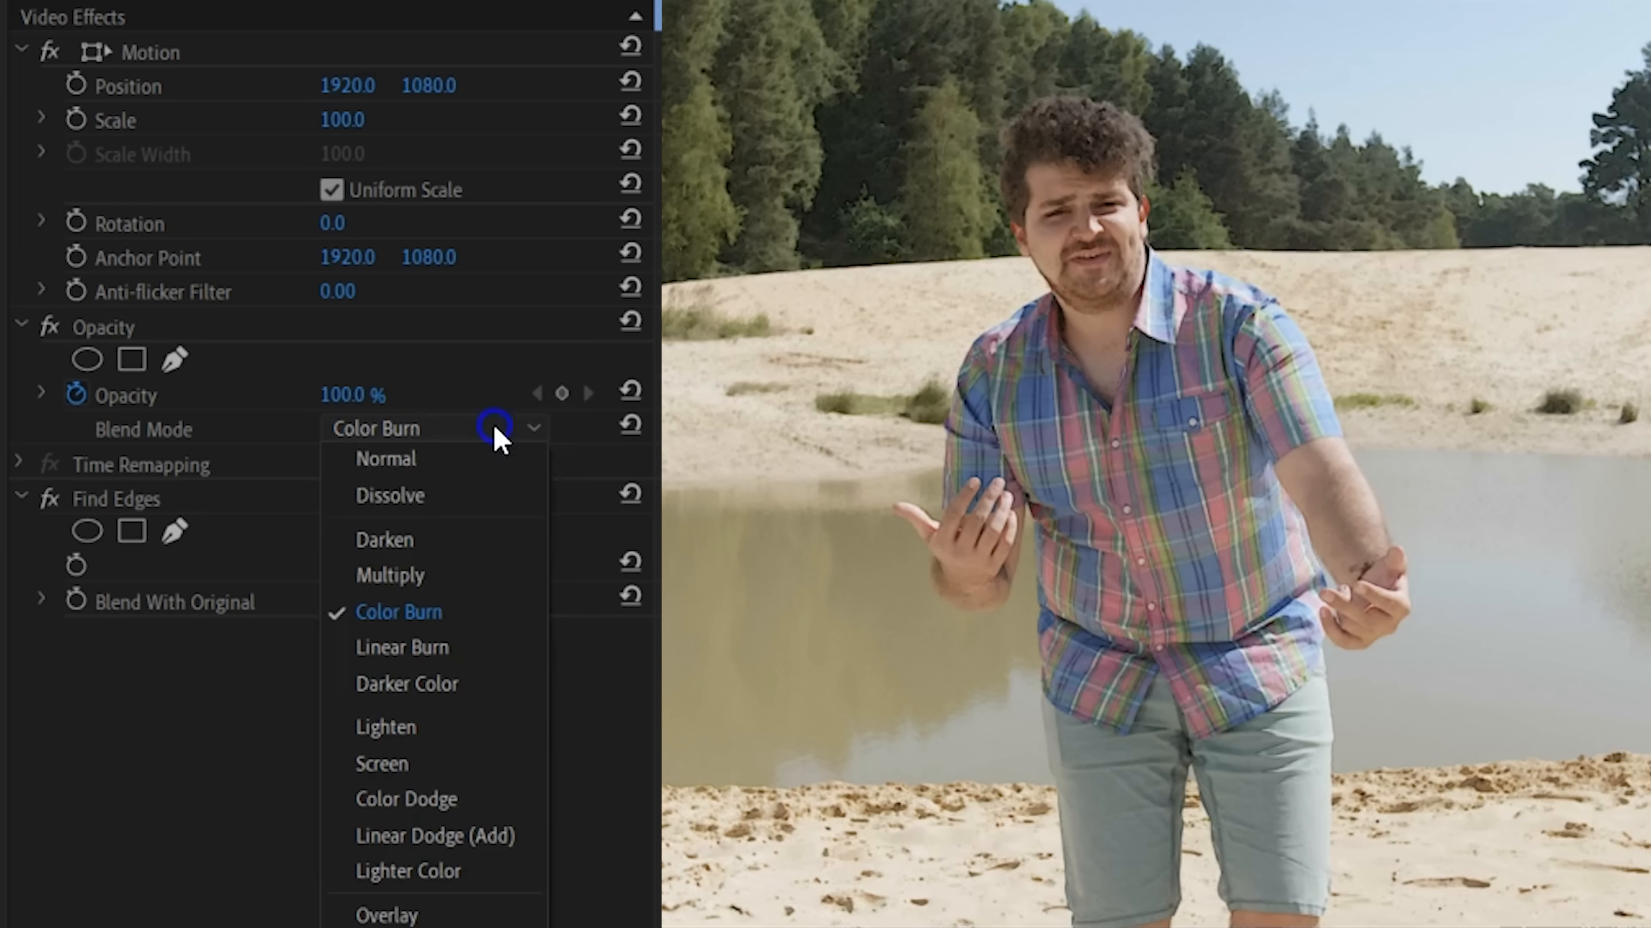
pyautogui.click(403, 648)
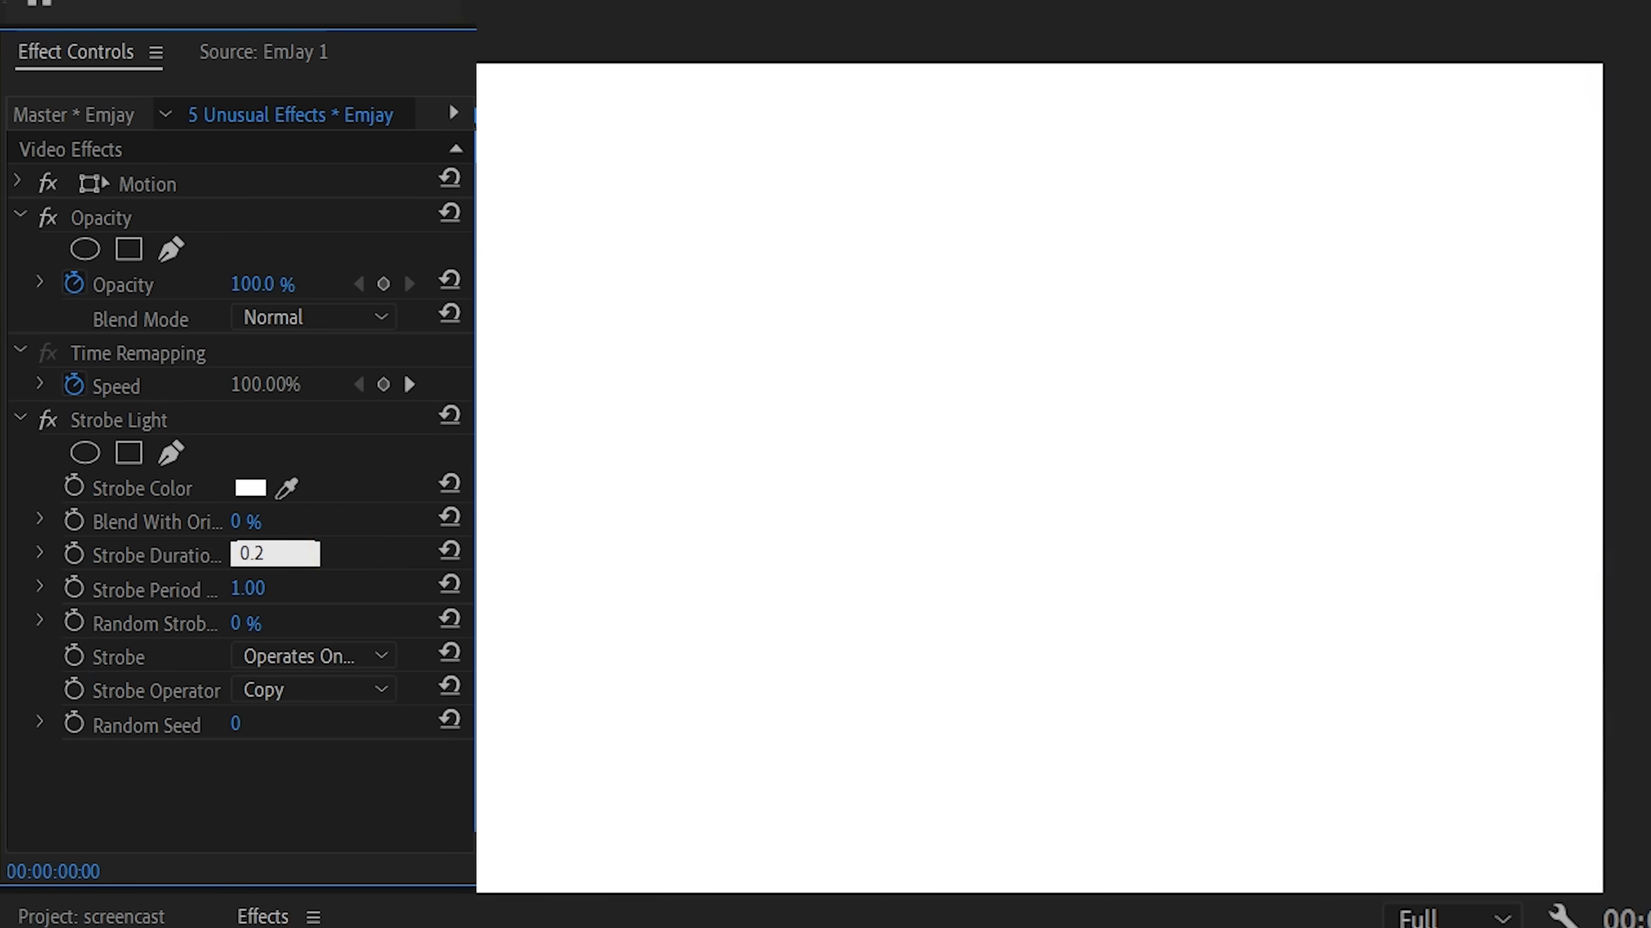
# Give the Strobe Light a 0.20 duration and 0.50 period, and set Strobe to Makes Layer Transparent.
pyautogui.click(255, 588)
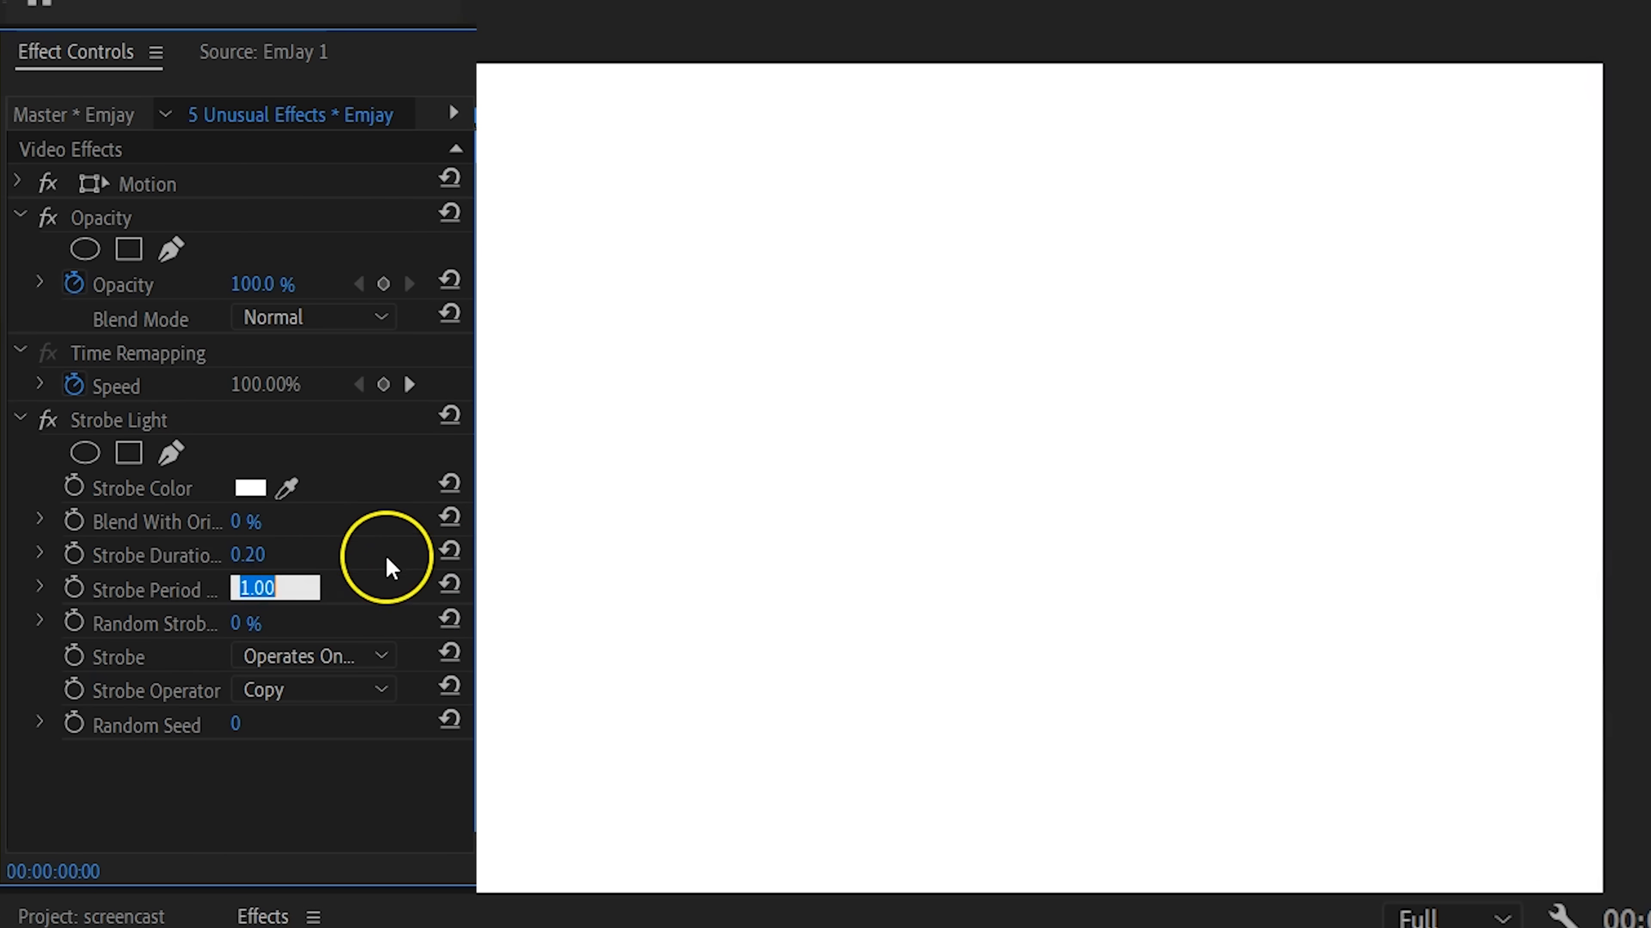
pyautogui.write('0.50')
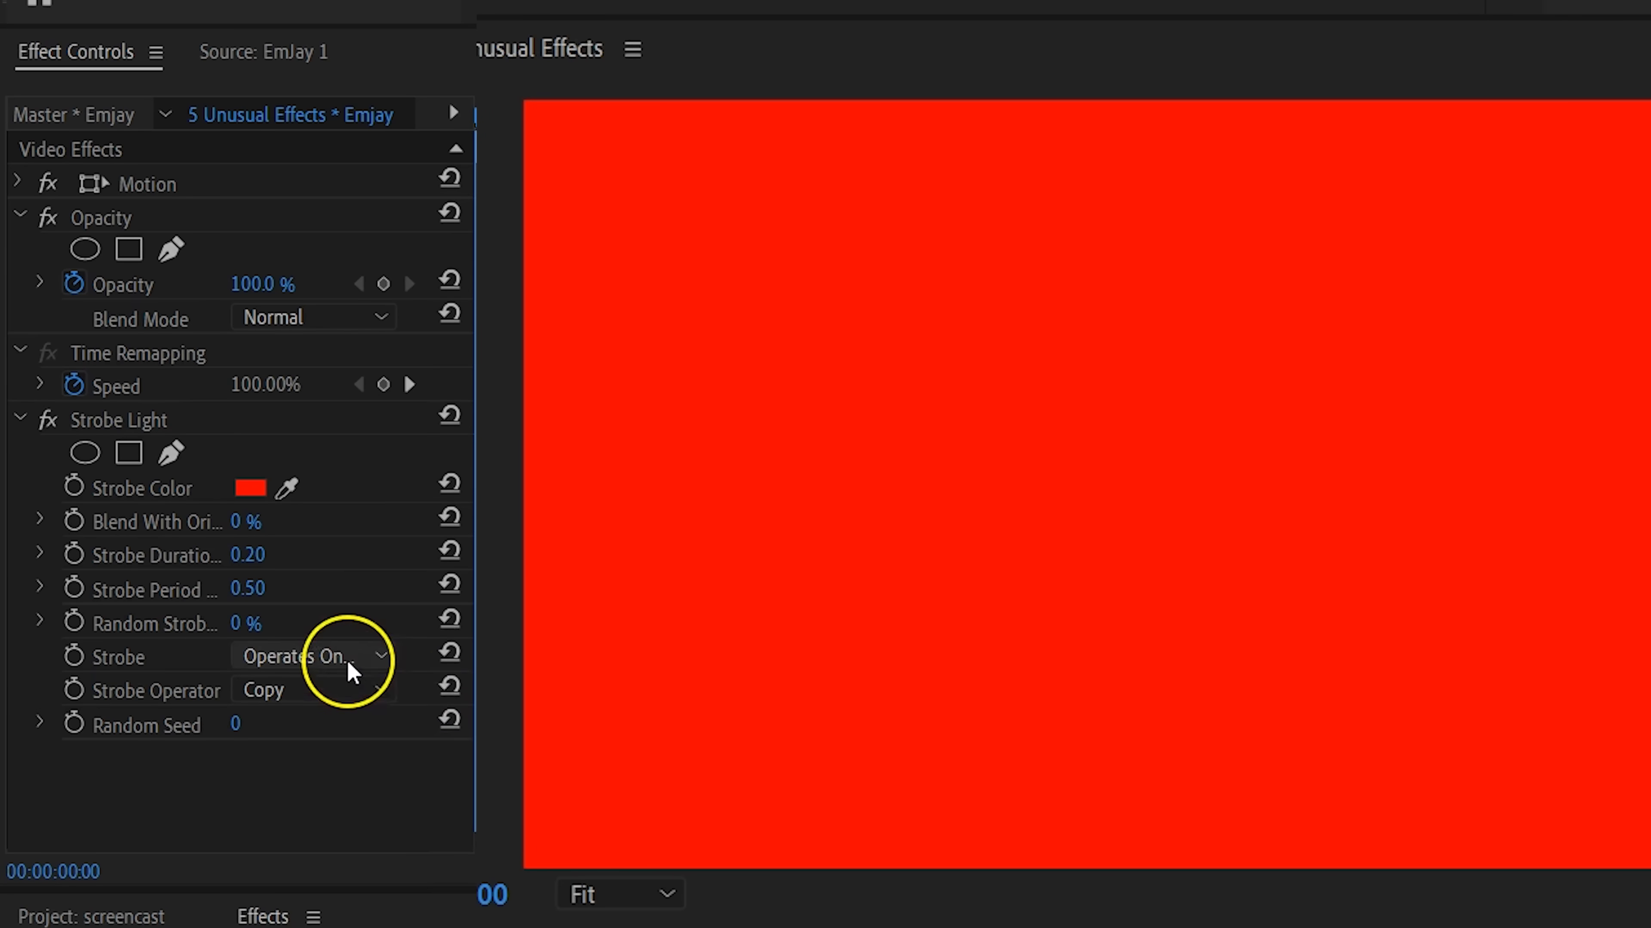
pyautogui.click(313, 656)
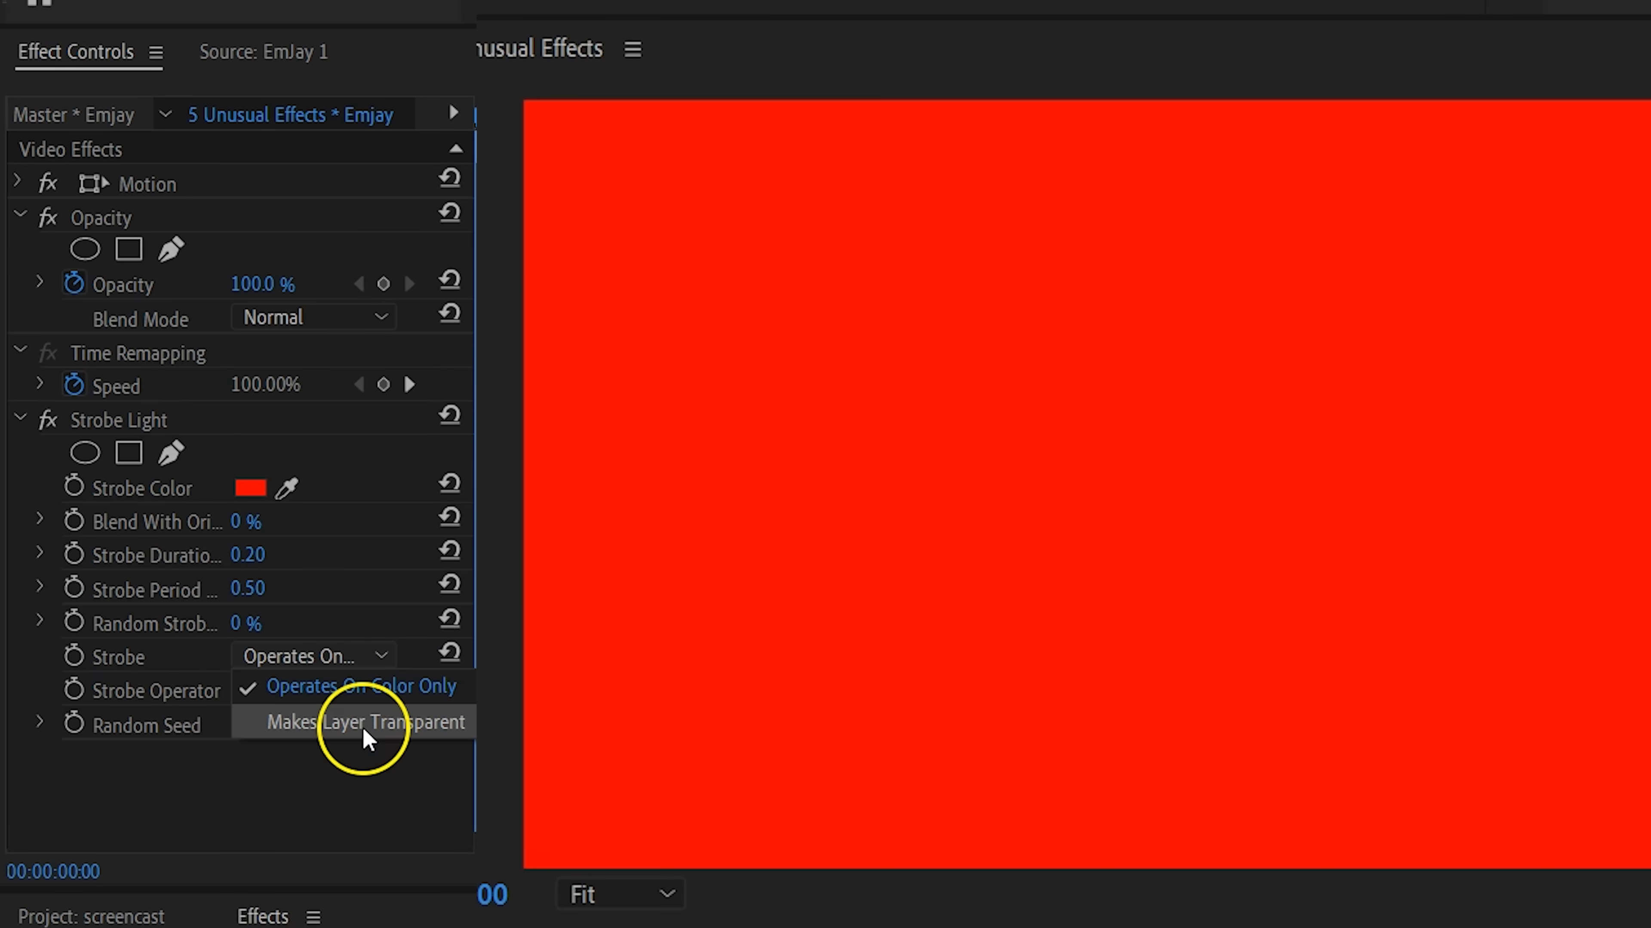
pyautogui.click(361, 722)
pyautogui.write('4 color')
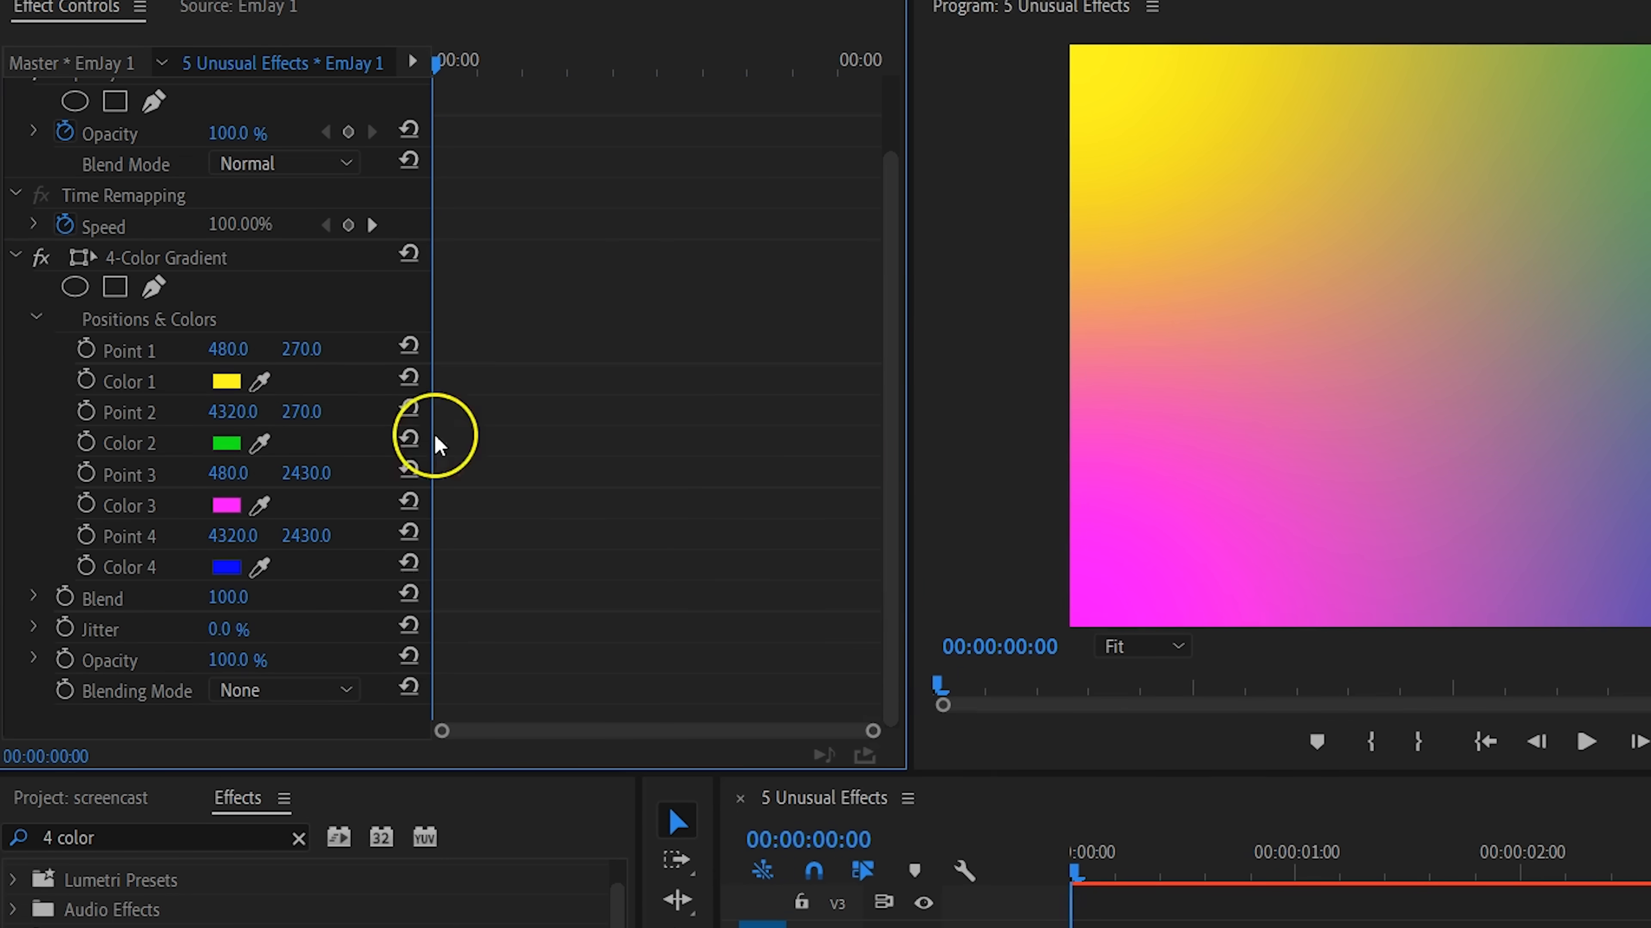
# Recolour the gradient swatches: Color 4 from orange to dark navy and Color 3 to a darker shade.
pyautogui.click(226, 380)
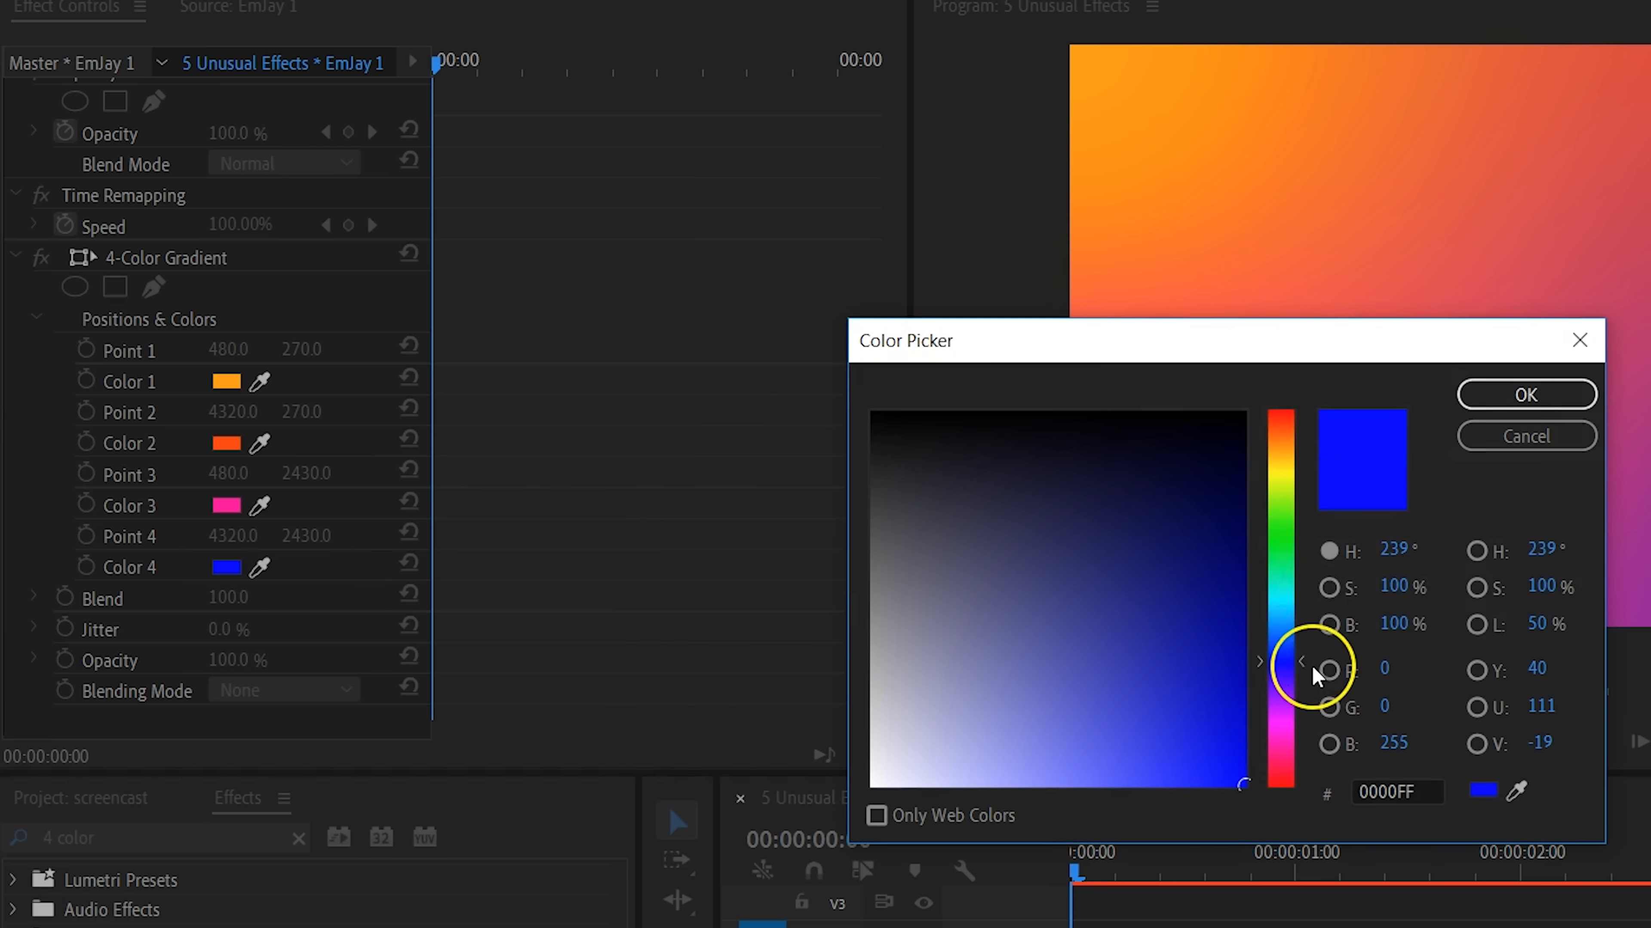
pyautogui.click(1527, 394)
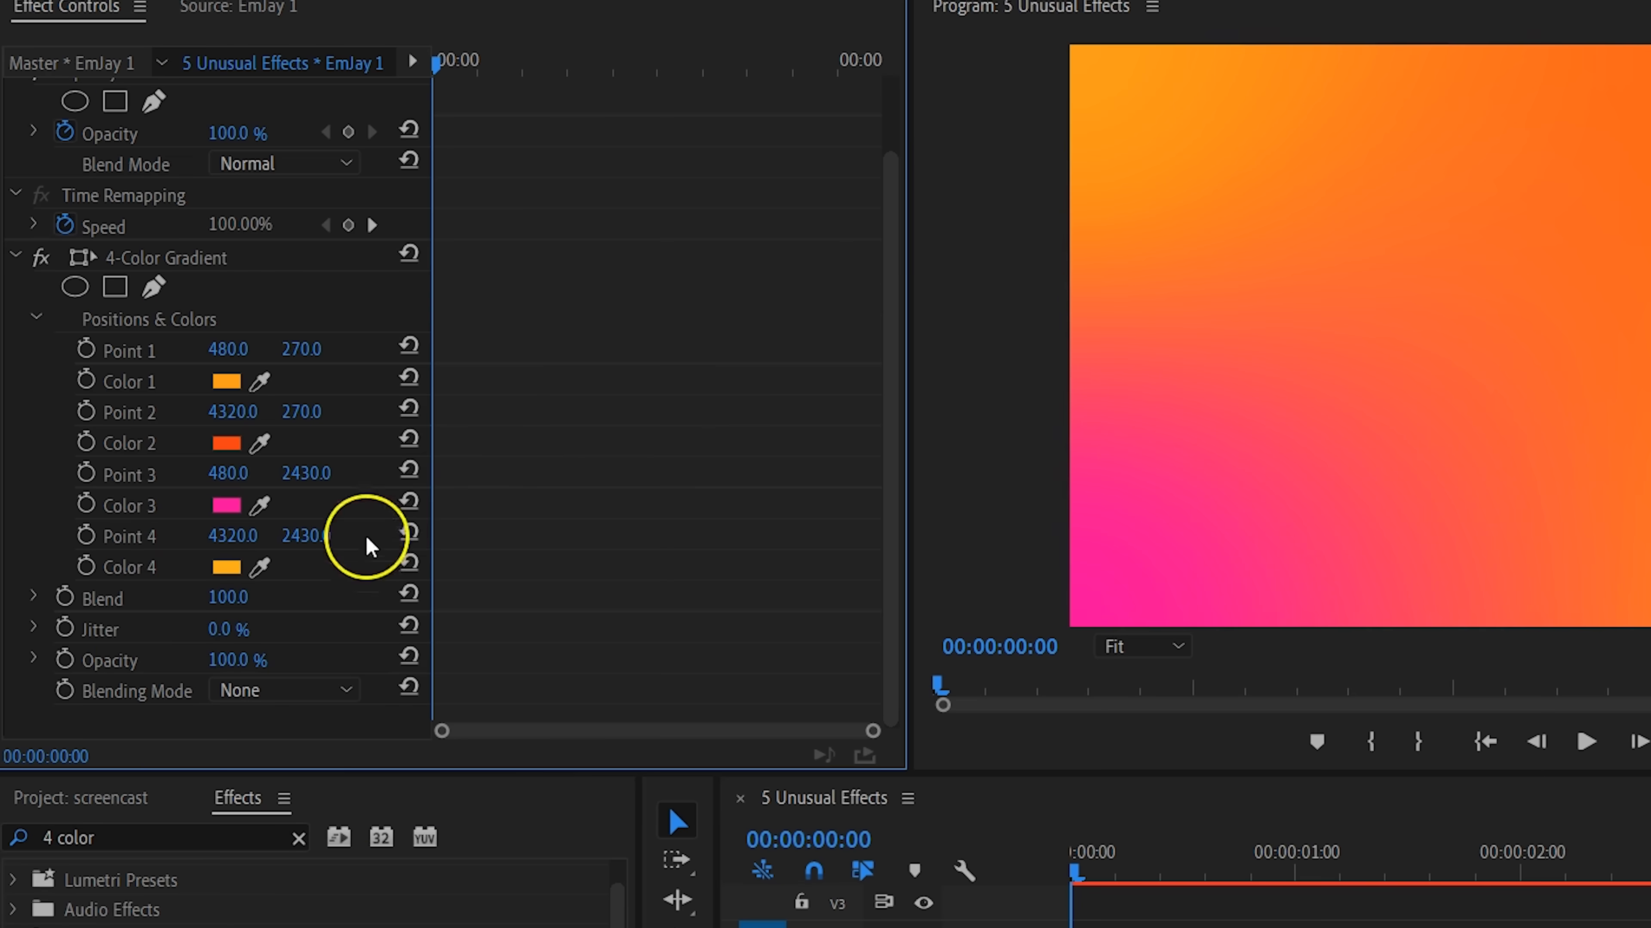
pyautogui.click(227, 567)
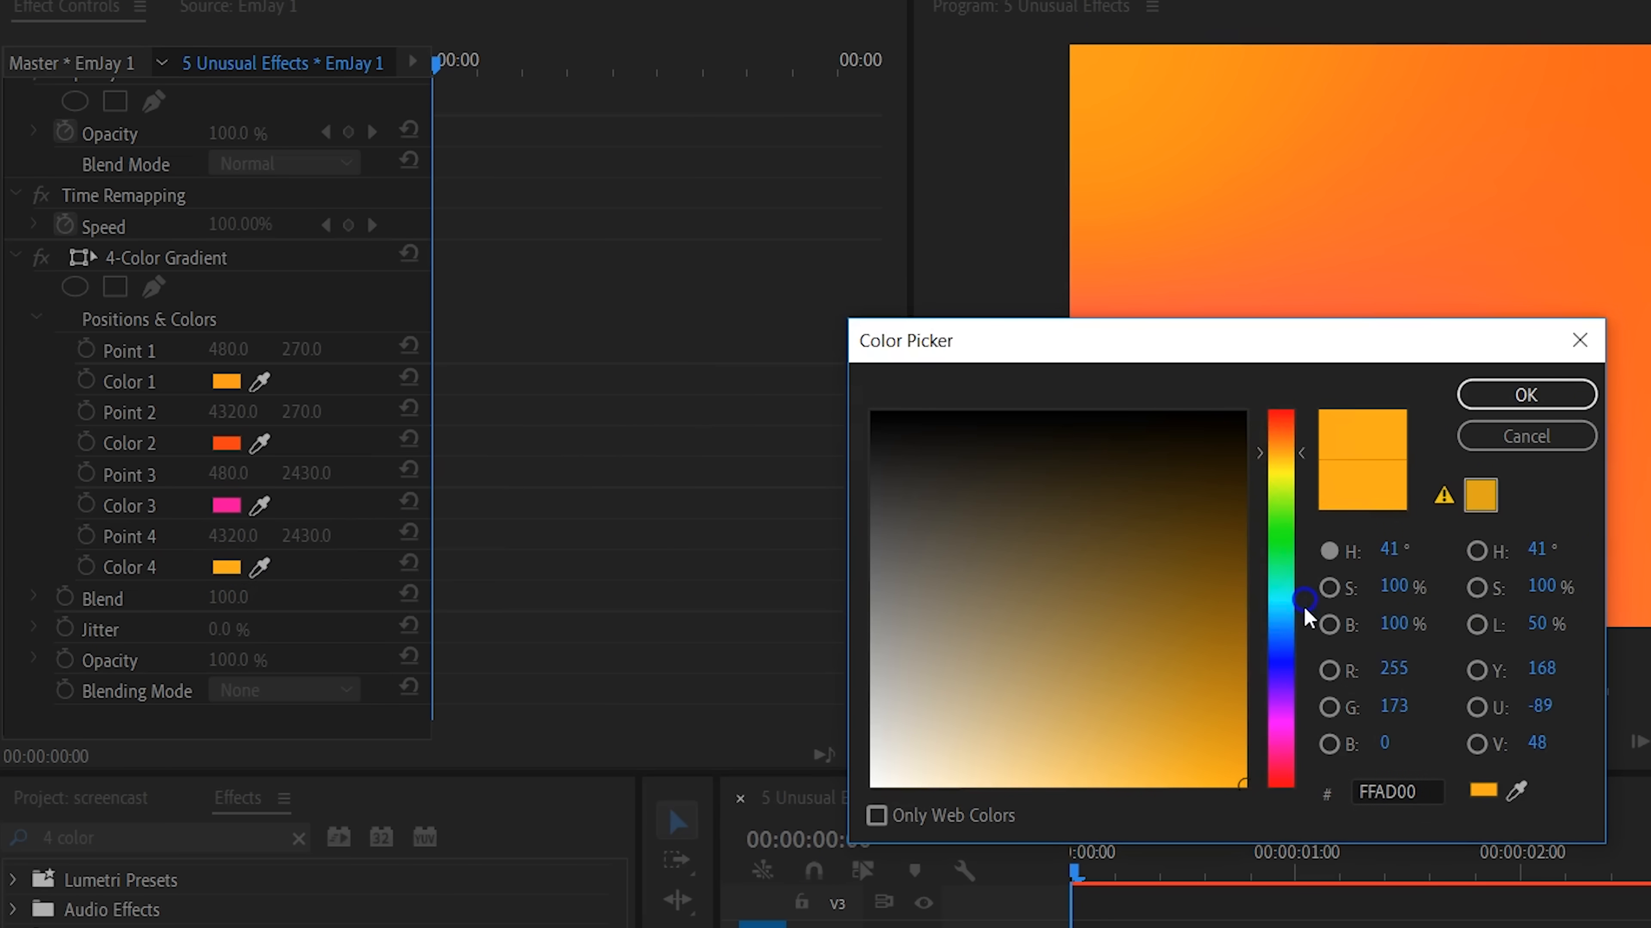
pyautogui.click(1527, 395)
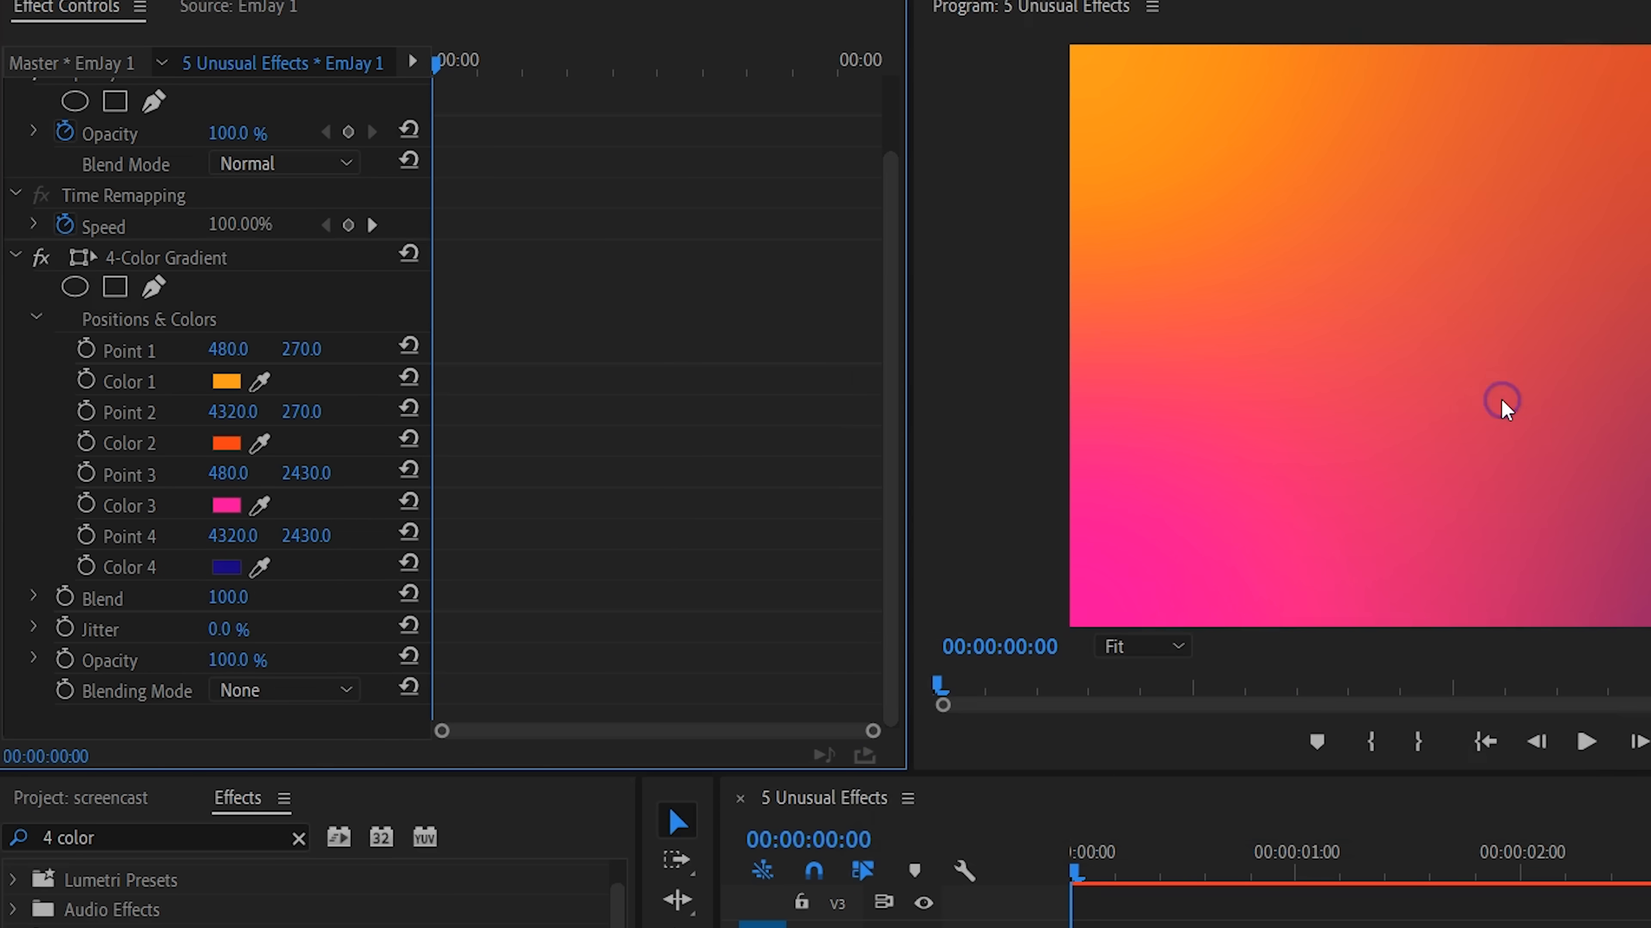
pyautogui.click(227, 505)
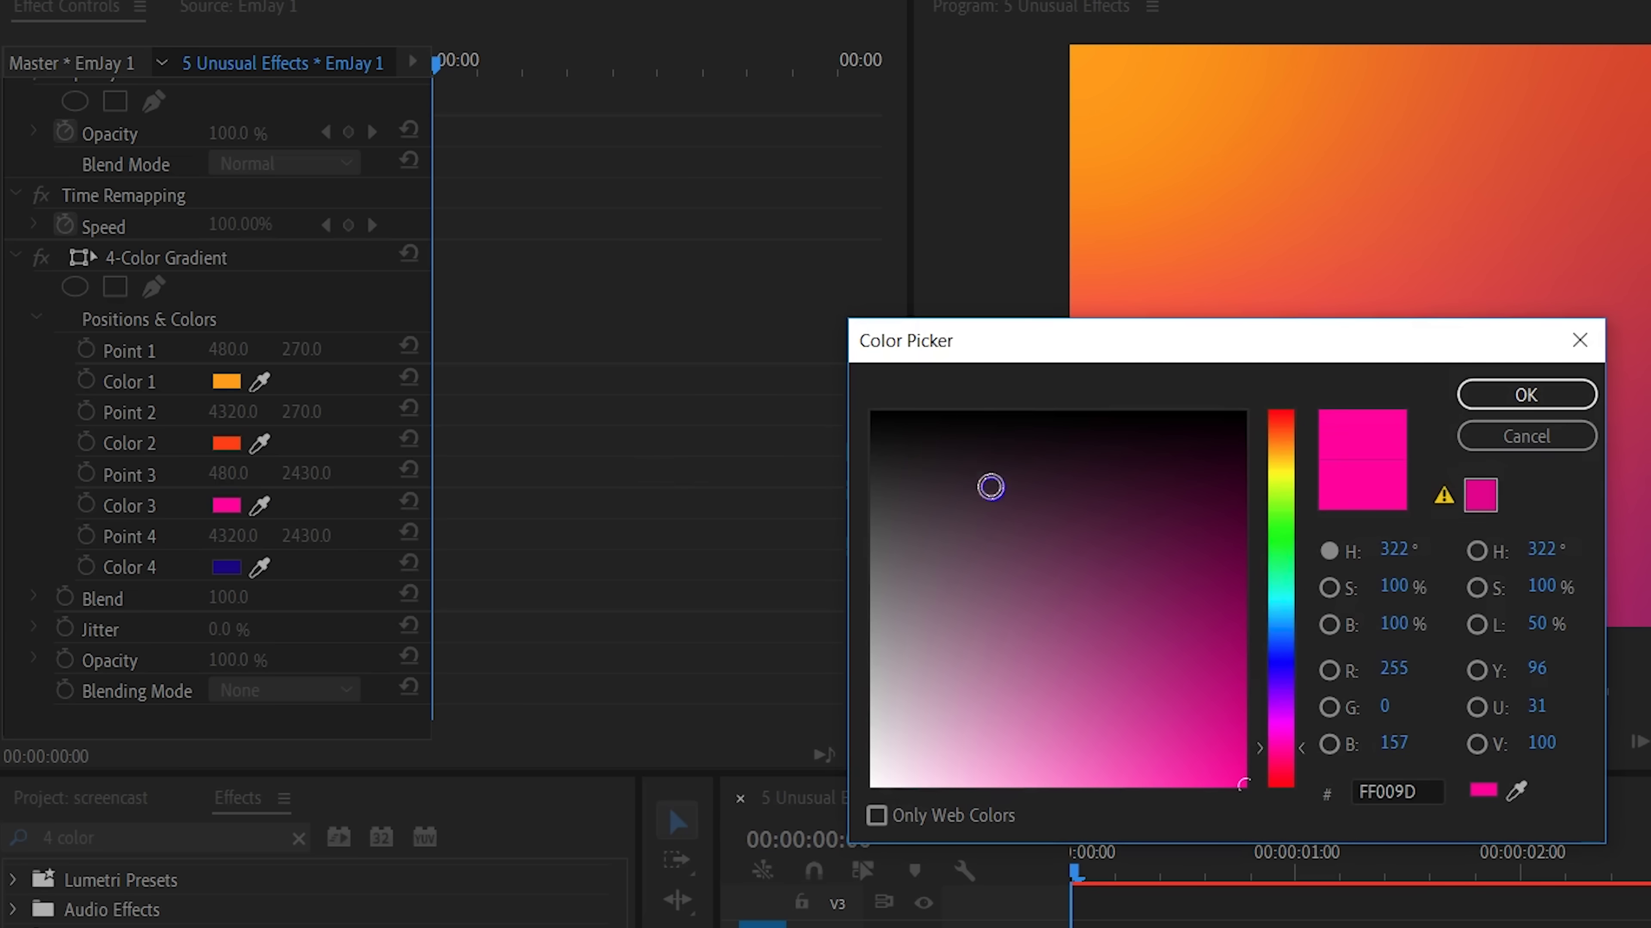
pyautogui.click(928, 483)
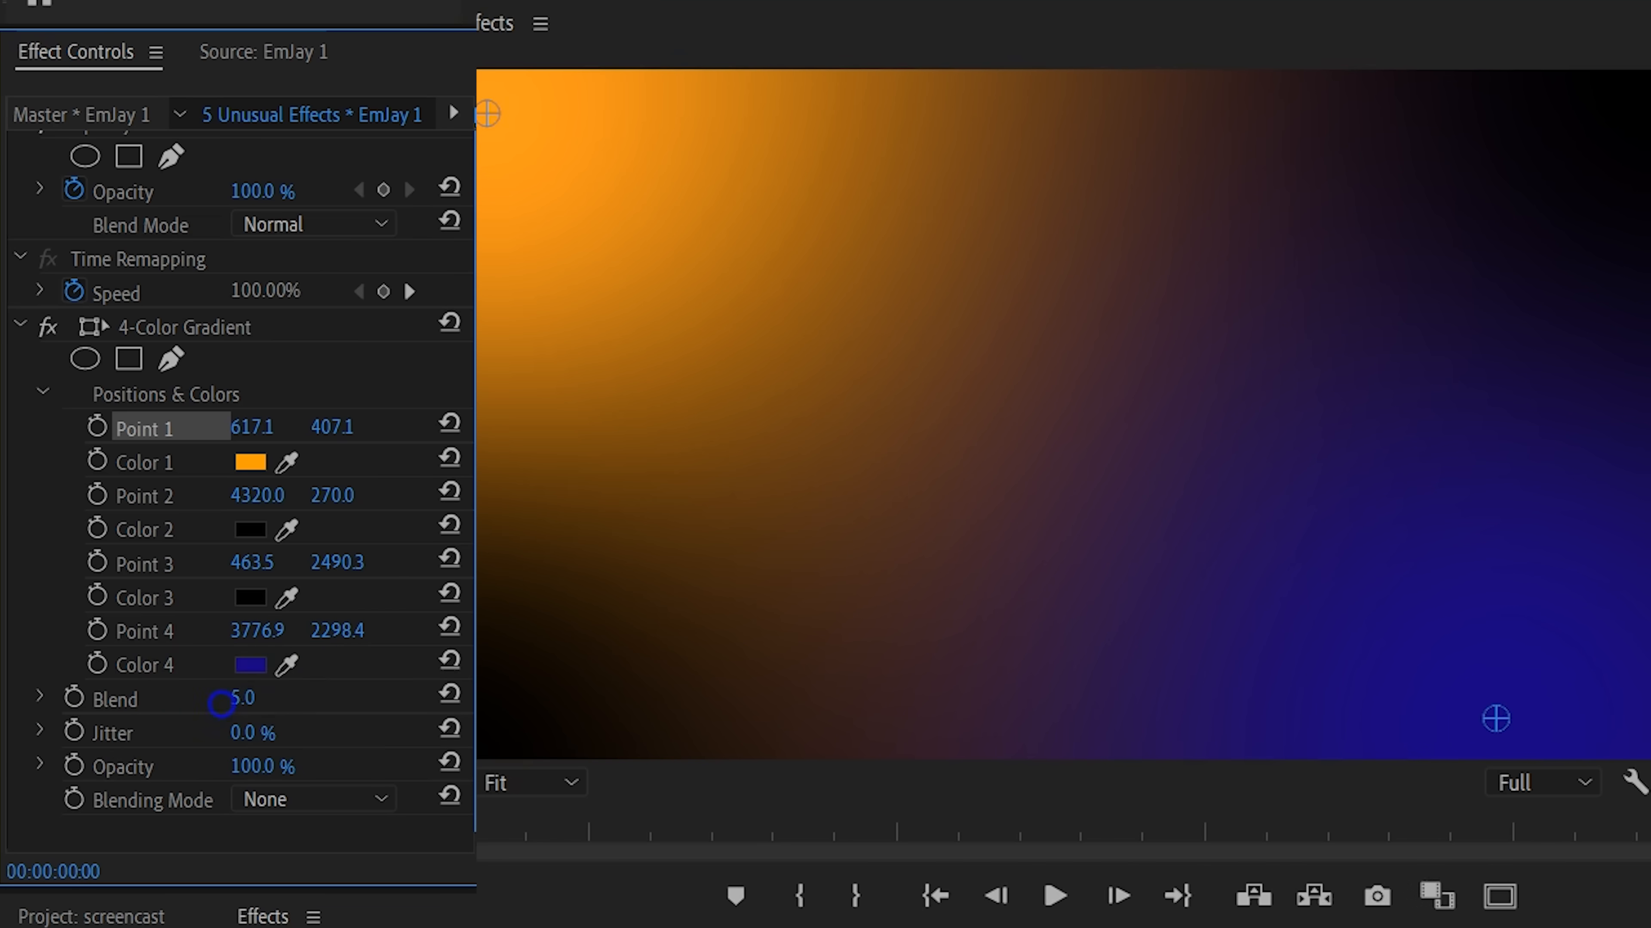
# Raise the gradient Blend to about 740 and review the blending mode options.
pyautogui.moveTo(237, 698); pyautogui.dragTo(274, 698)
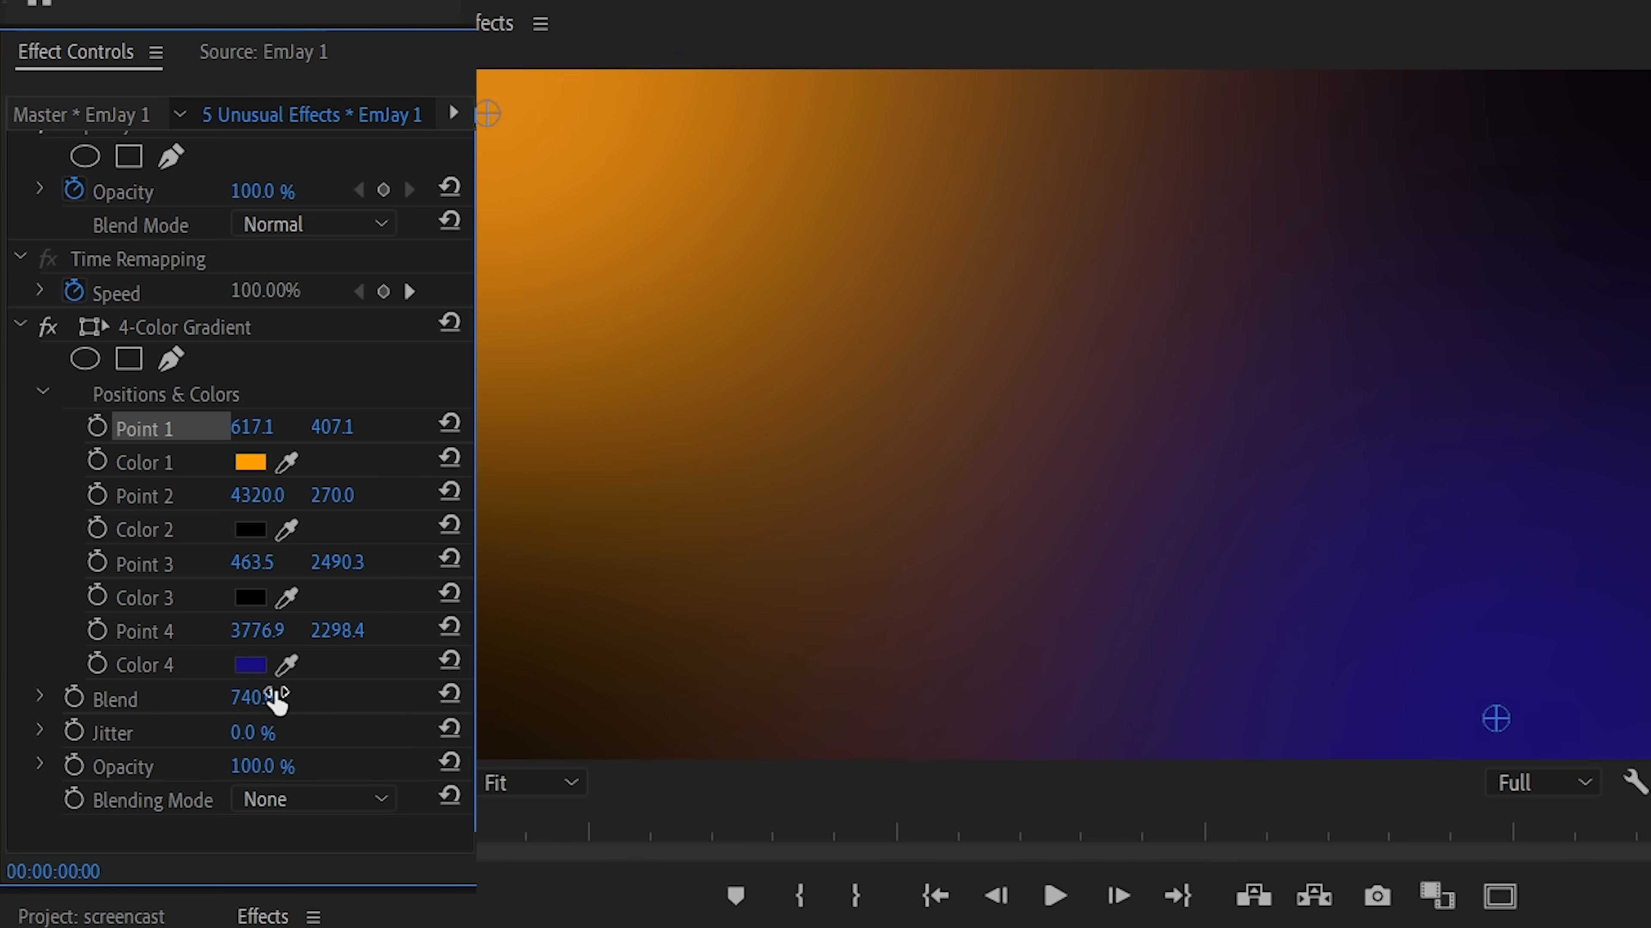
pyautogui.click(313, 799)
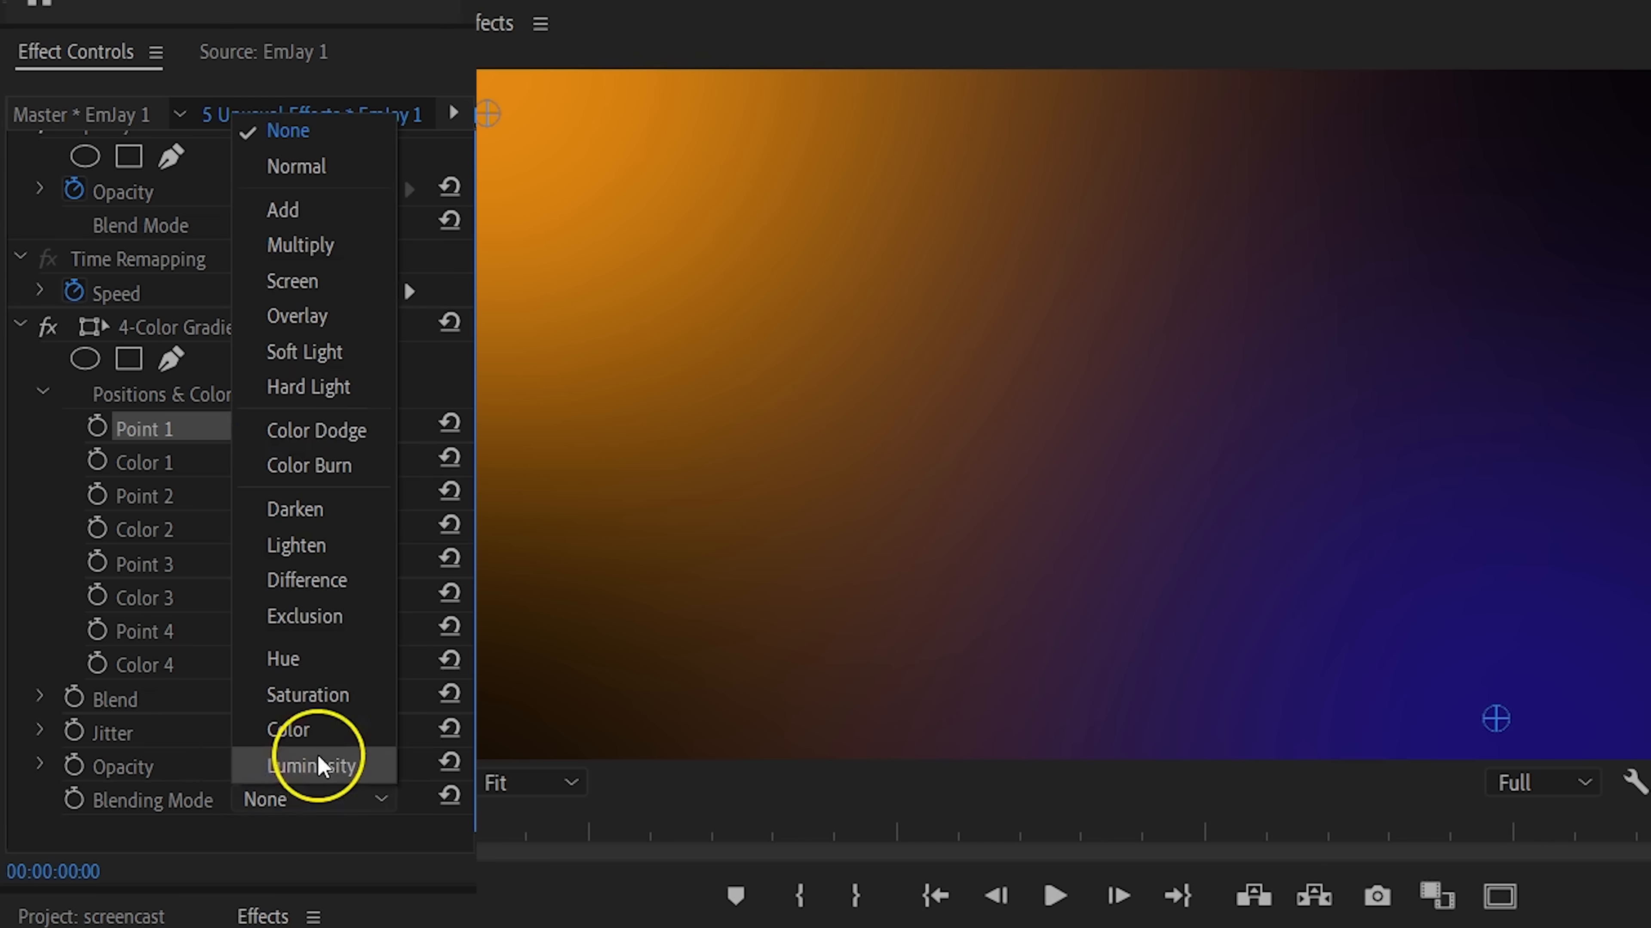